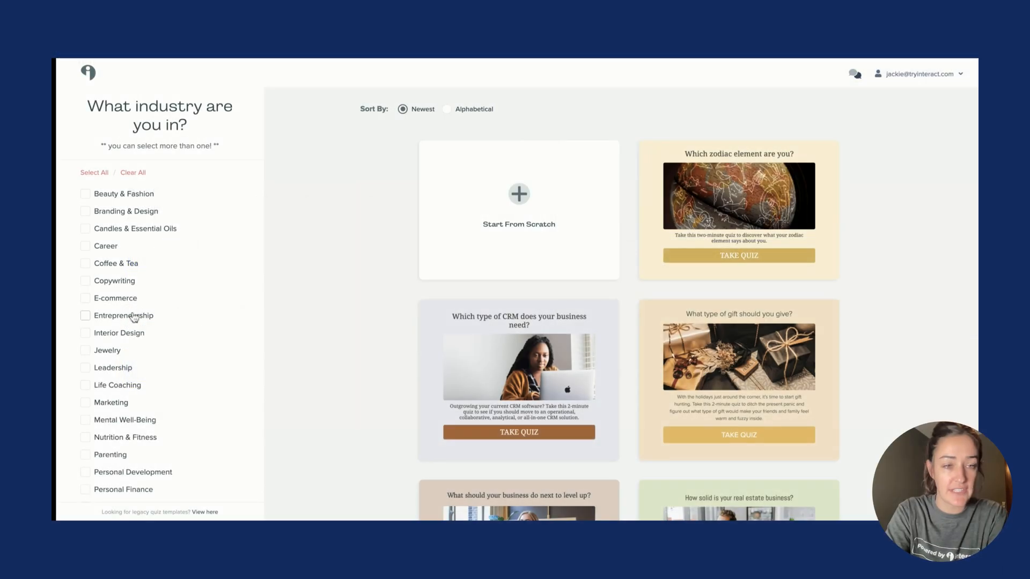
# Start a new Interact quiz from the leggings template via Use Template
pyautogui.click(85, 298)
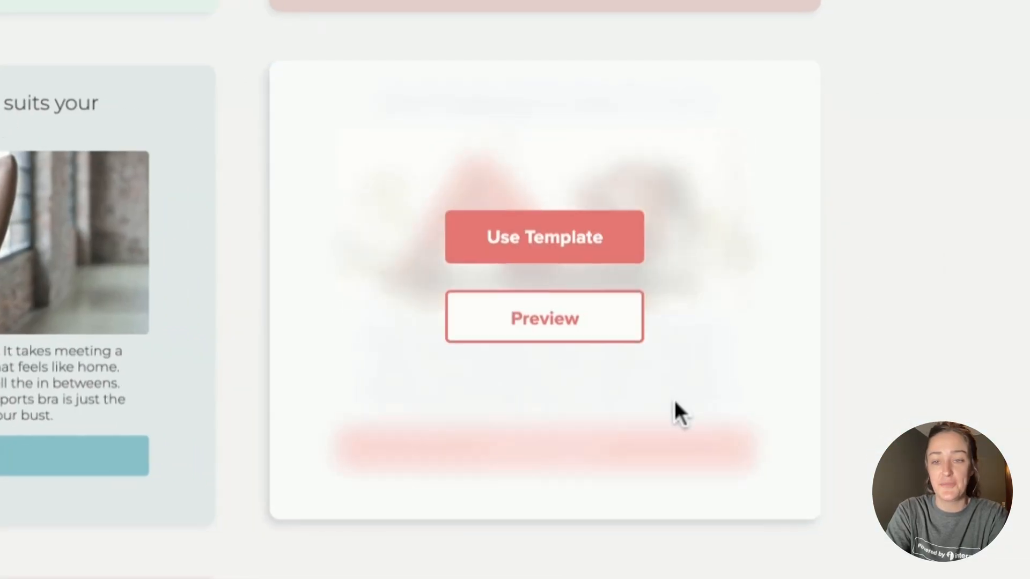
pyautogui.click(543, 236)
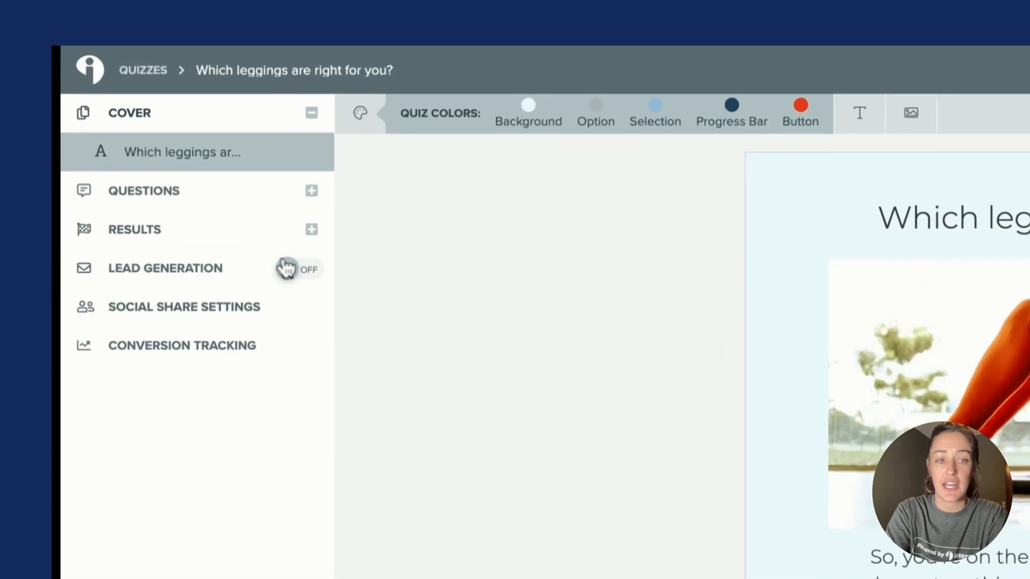
pyautogui.moveTo(299, 283)
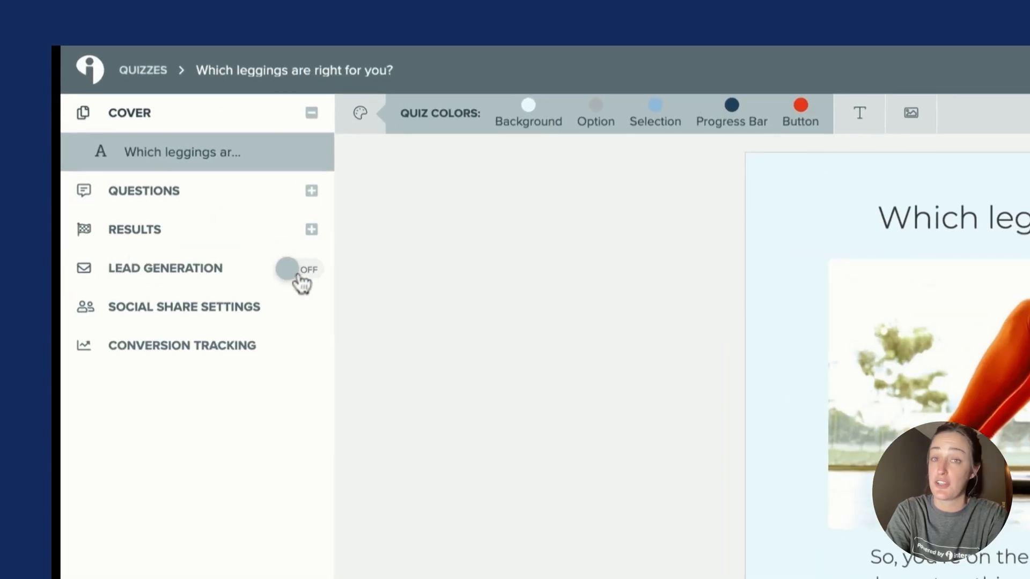
# Enable lead generation, add First Name to the opt-in form, and proceed to connecting an email list
pyautogui.click(294, 270)
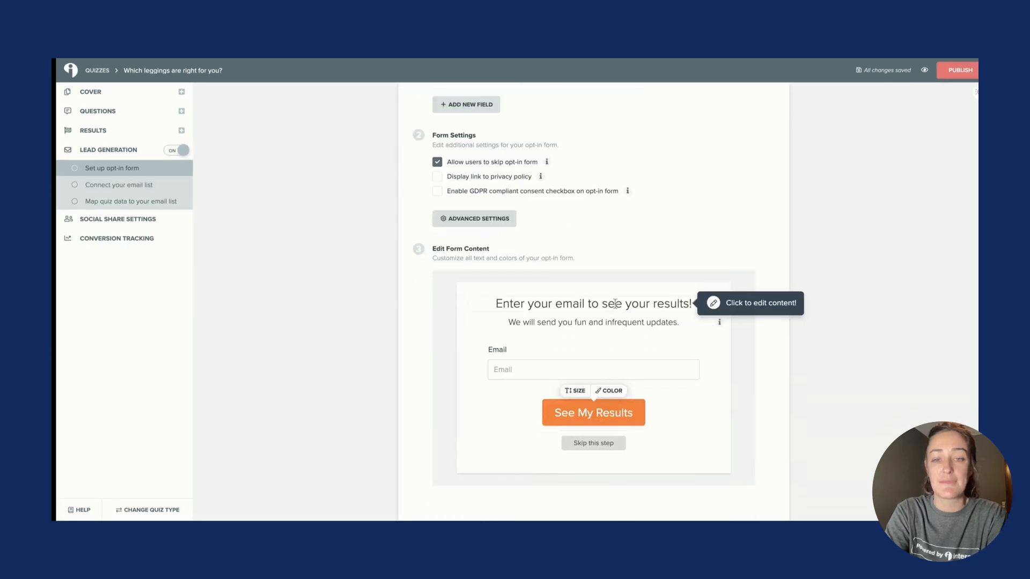
pyautogui.click(438, 224)
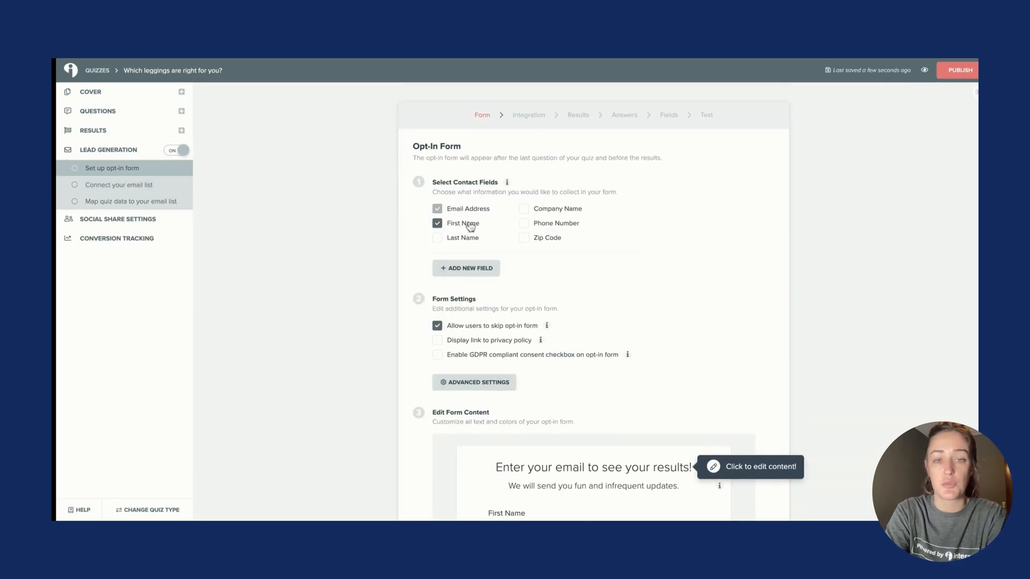
pyautogui.scroll(-3)
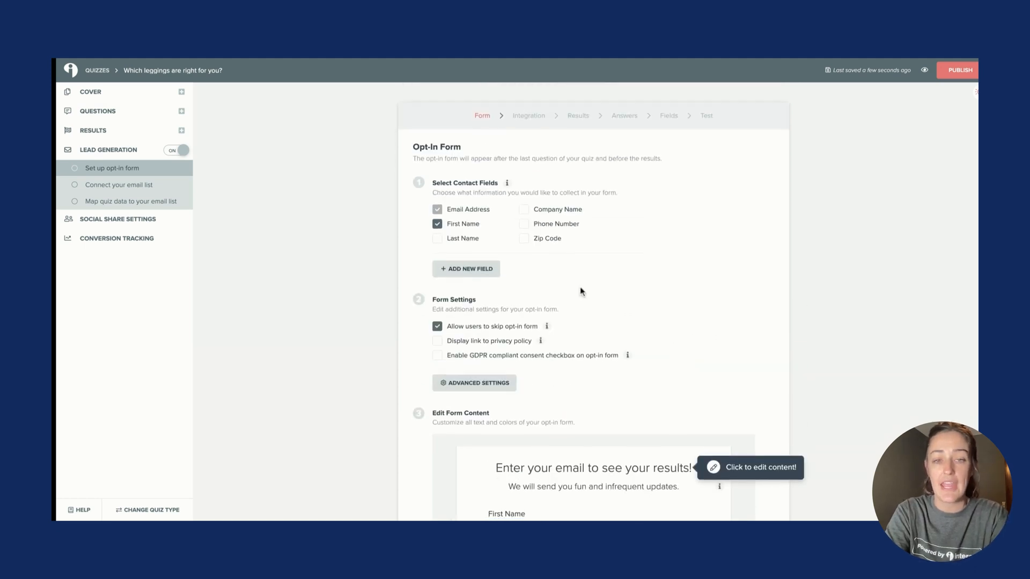
pyautogui.scroll(-3)
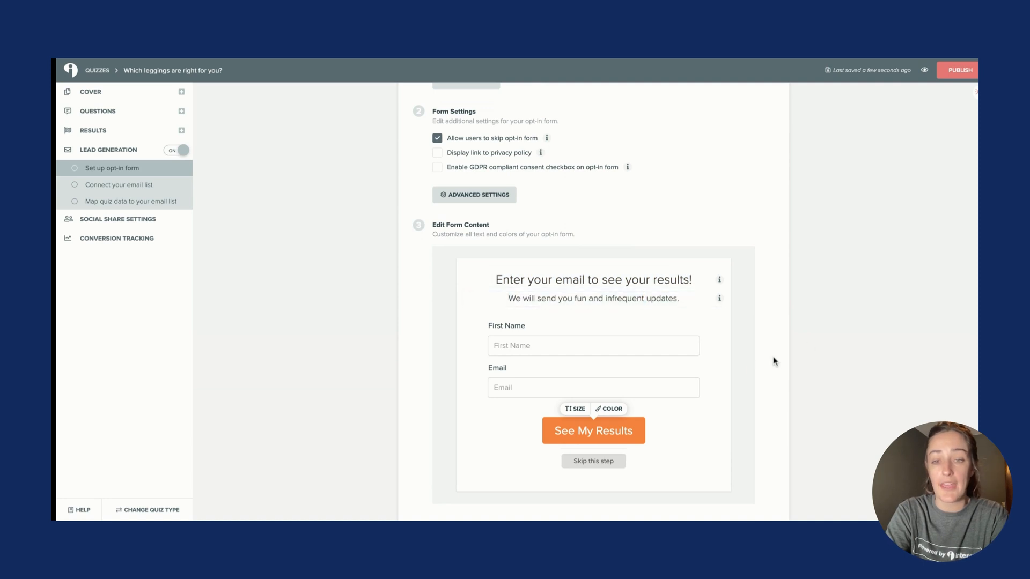
pyautogui.click(119, 184)
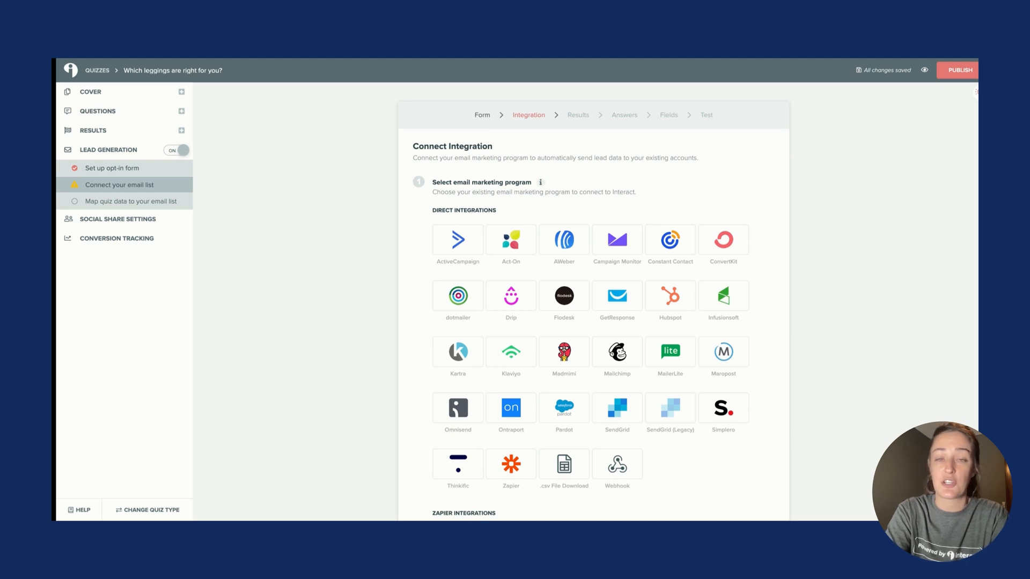
# Select the Zapier tile as the quiz's email integration
pyautogui.scroll(-3)
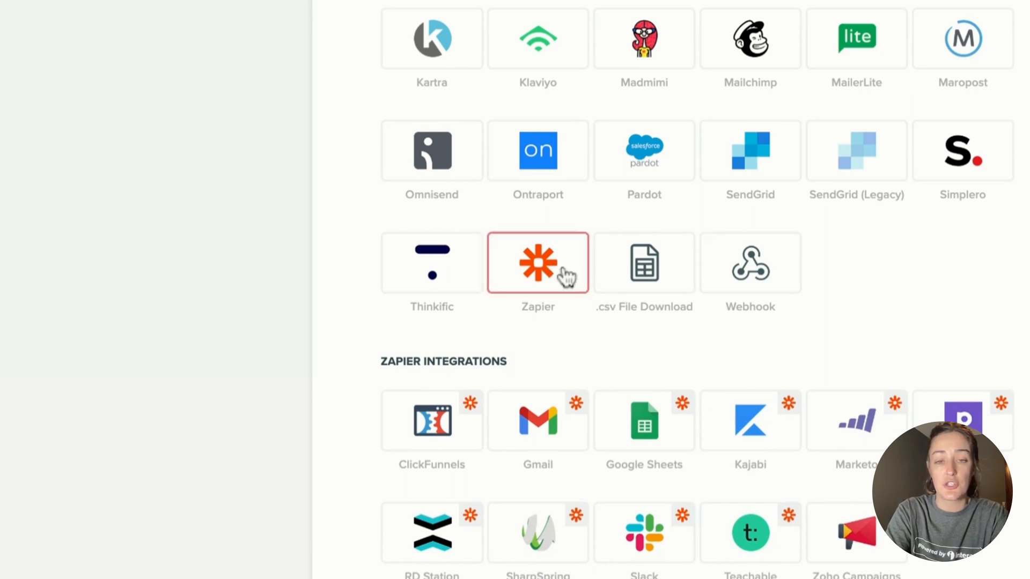
pyautogui.click(537, 263)
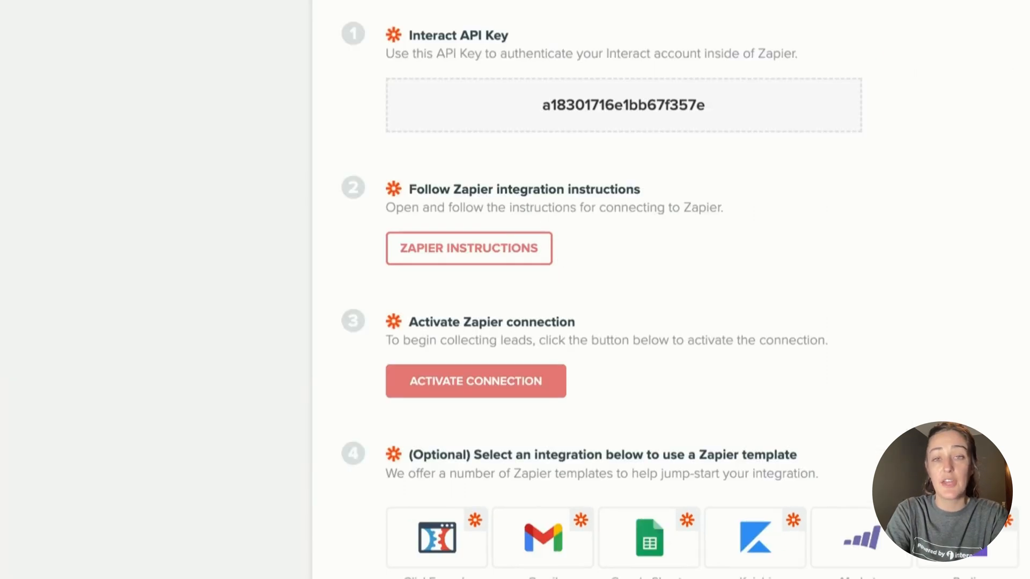
pyautogui.moveTo(661, 108)
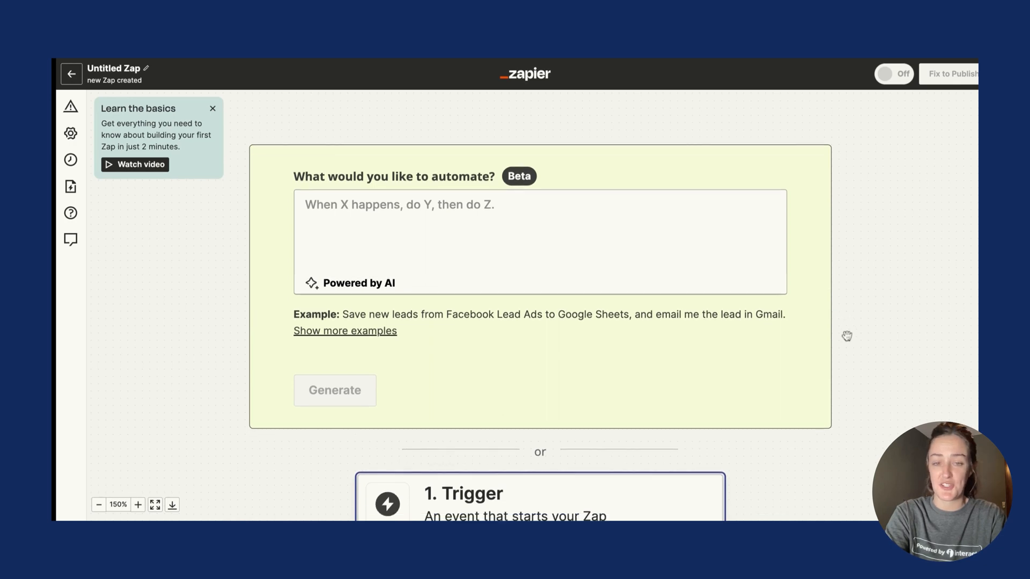
# Search 'interact' and choose Interact as the zap's trigger app
pyautogui.scroll(-3)
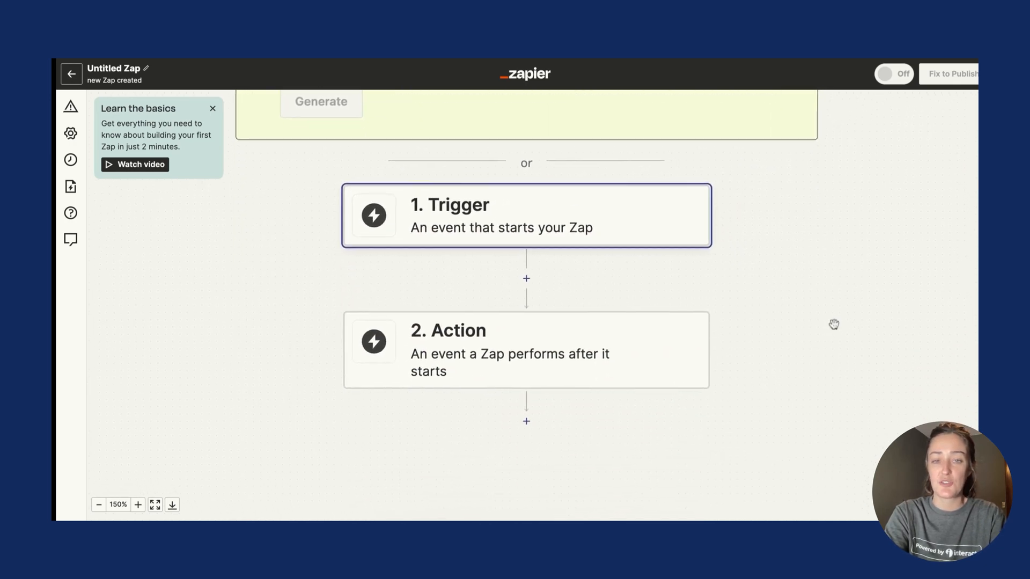
pyautogui.moveTo(573, 219)
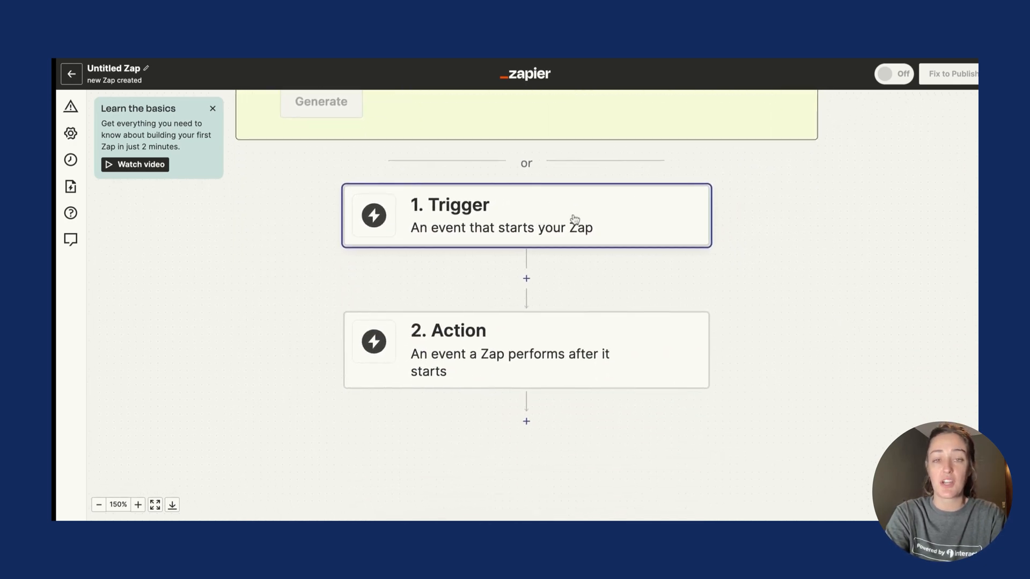
pyautogui.click(526, 216)
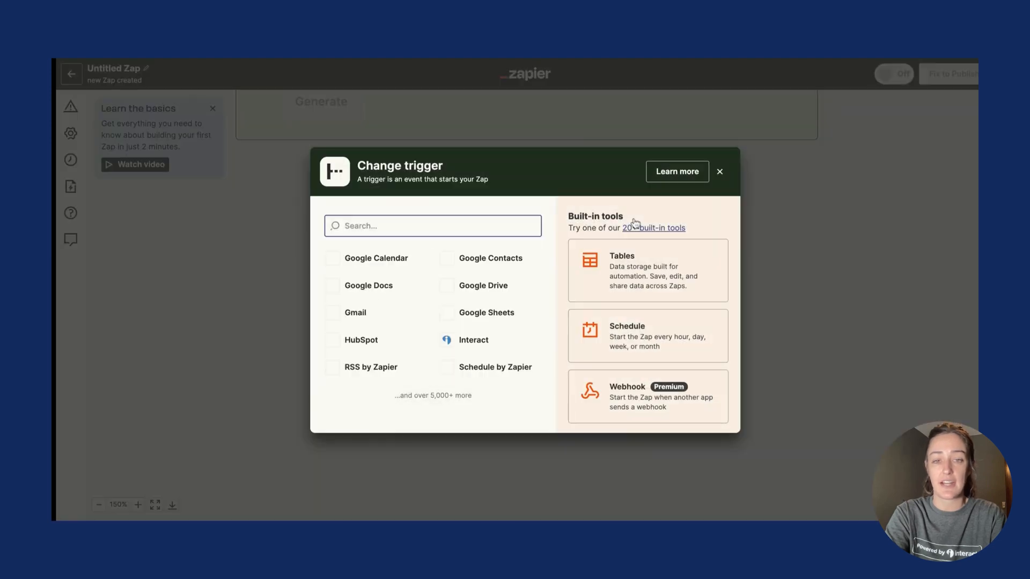
pyautogui.click(432, 225)
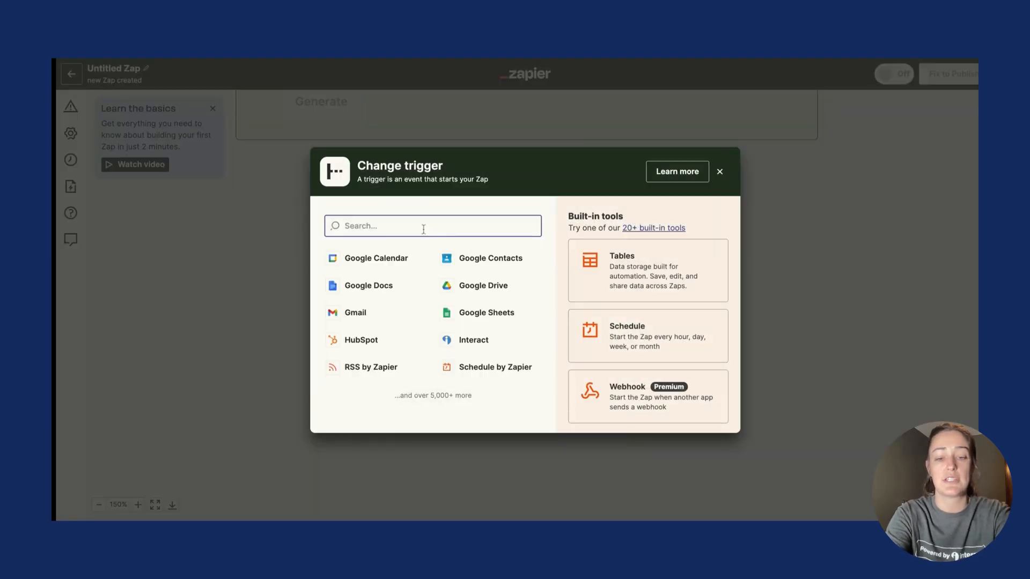
pyautogui.write('interact')
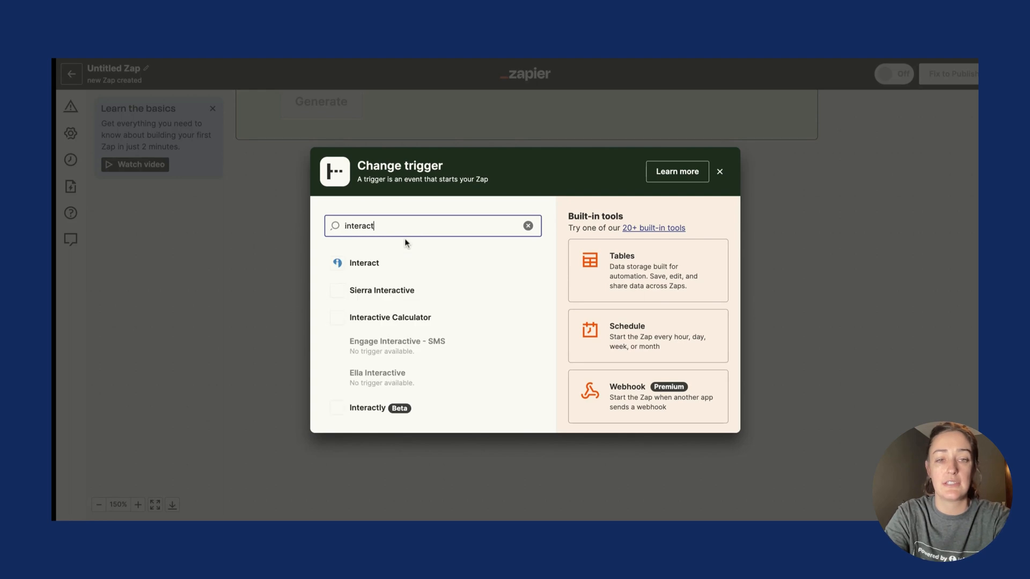
pyautogui.click(363, 263)
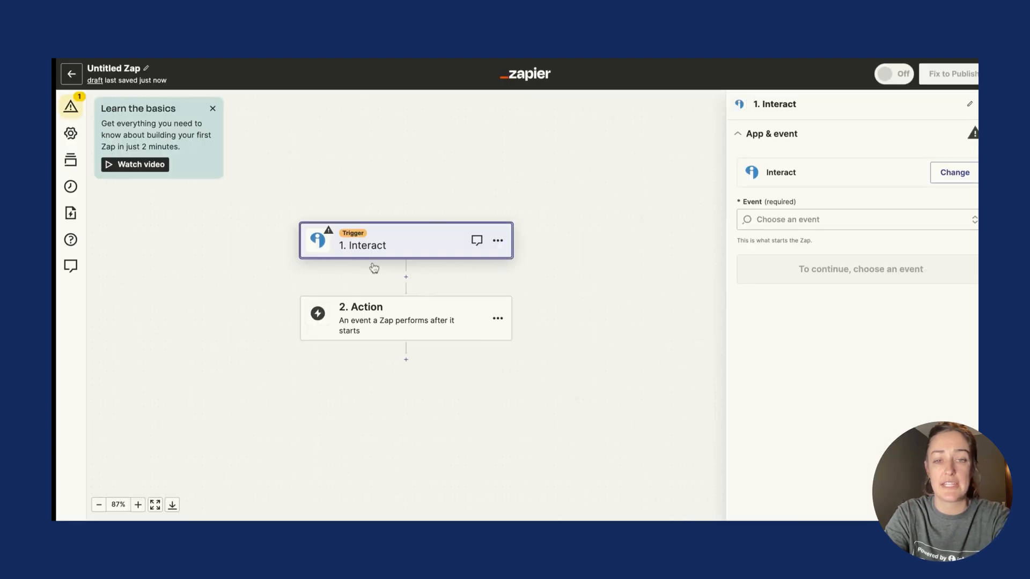
# Set the trigger event to New Lead and continue to the account step
pyautogui.click(857, 220)
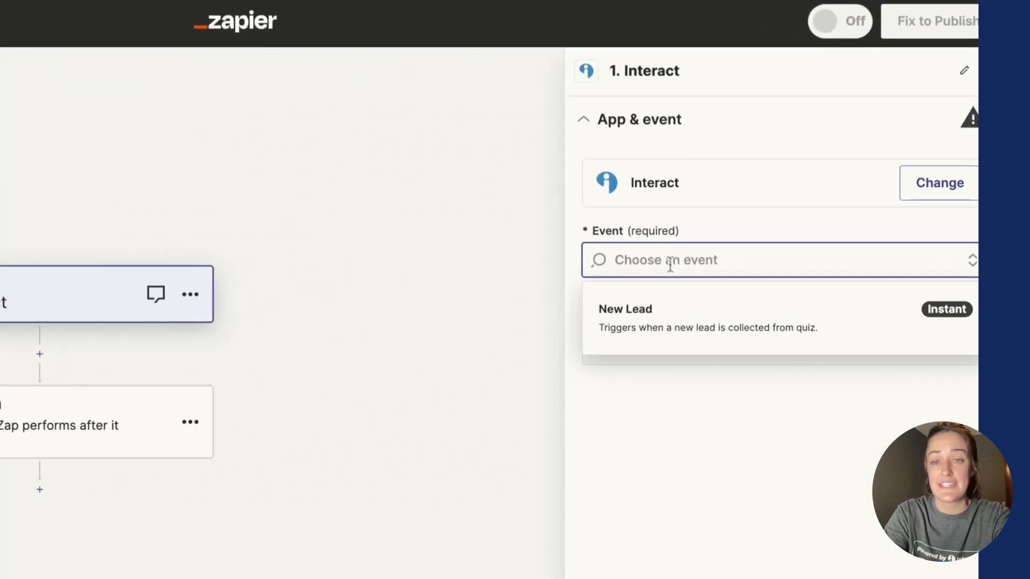
pyautogui.click(625, 309)
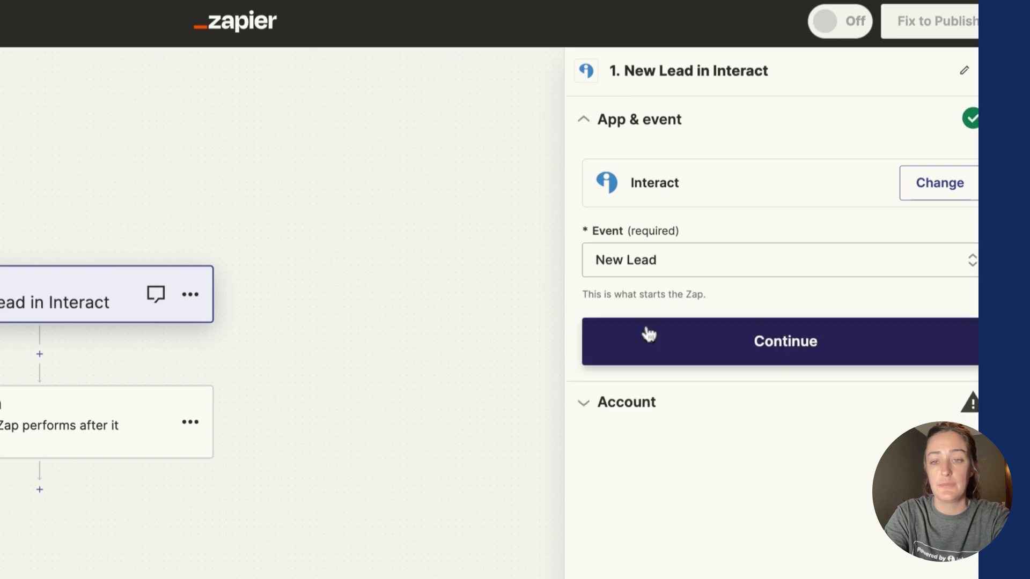
pyautogui.click(785, 341)
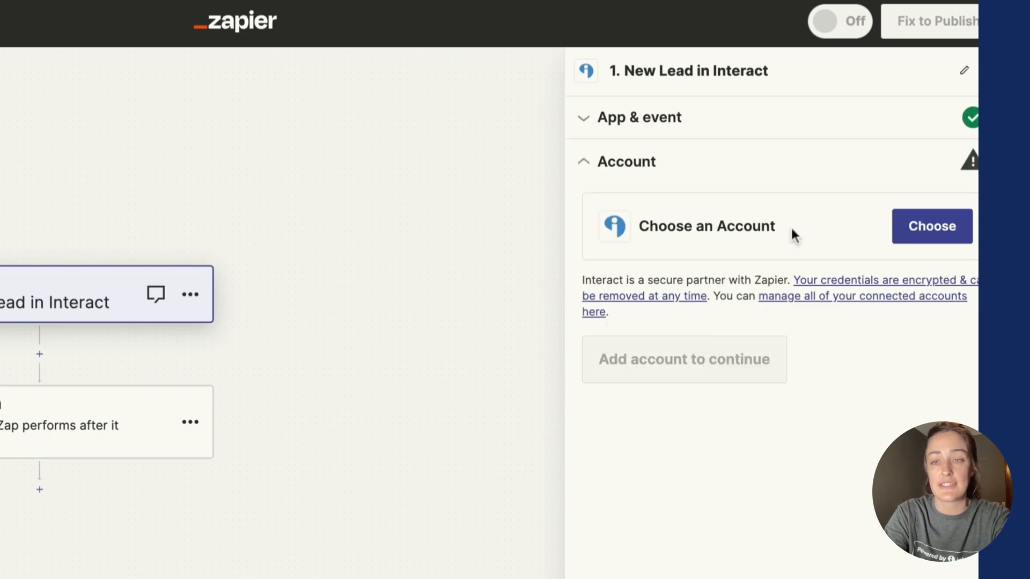
# Connect the Interact account with the API key and set the trigger quiz to 'Which leggings are right for you?'
pyautogui.click(930, 225)
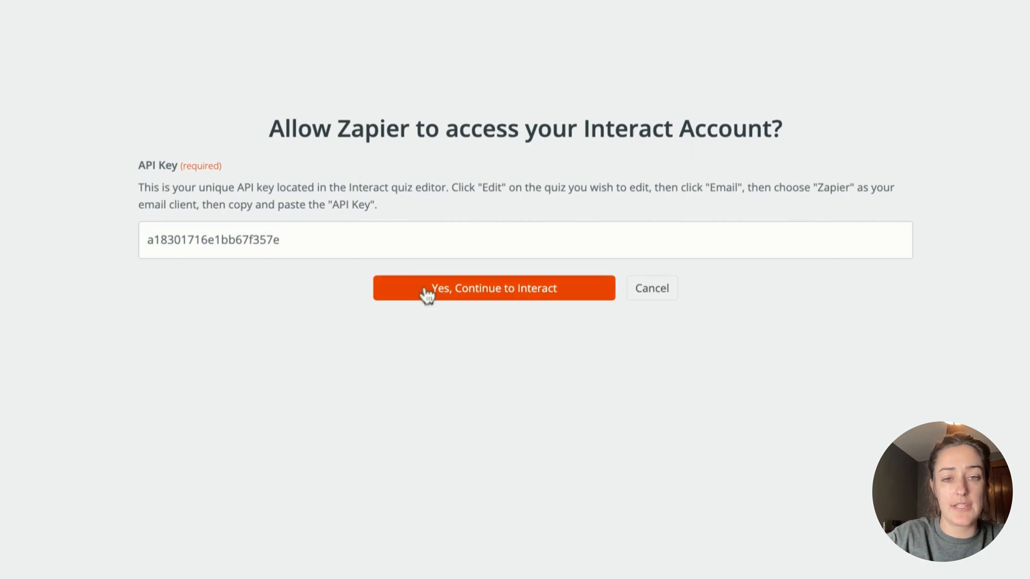
pyautogui.click(494, 288)
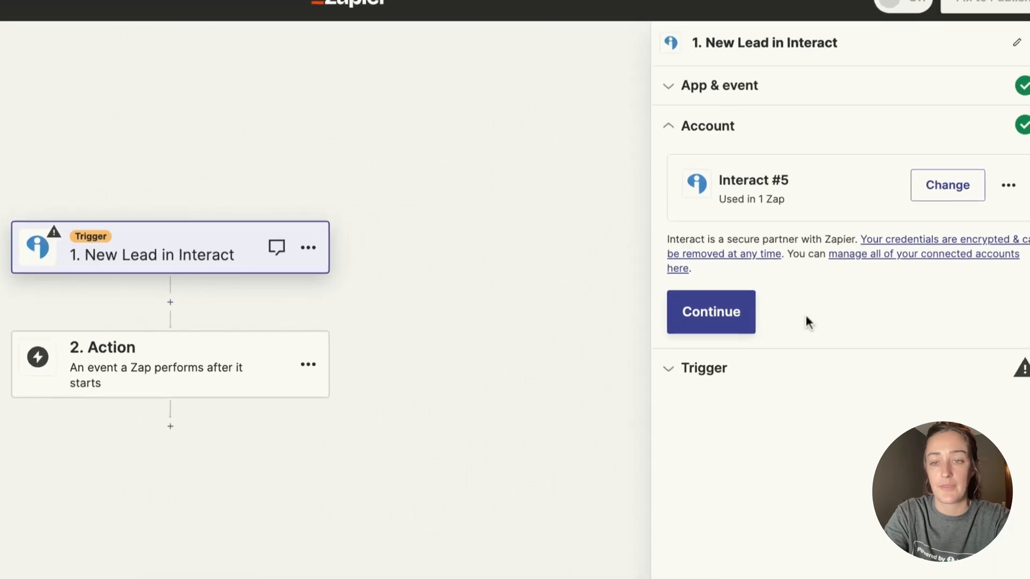
pyautogui.click(711, 311)
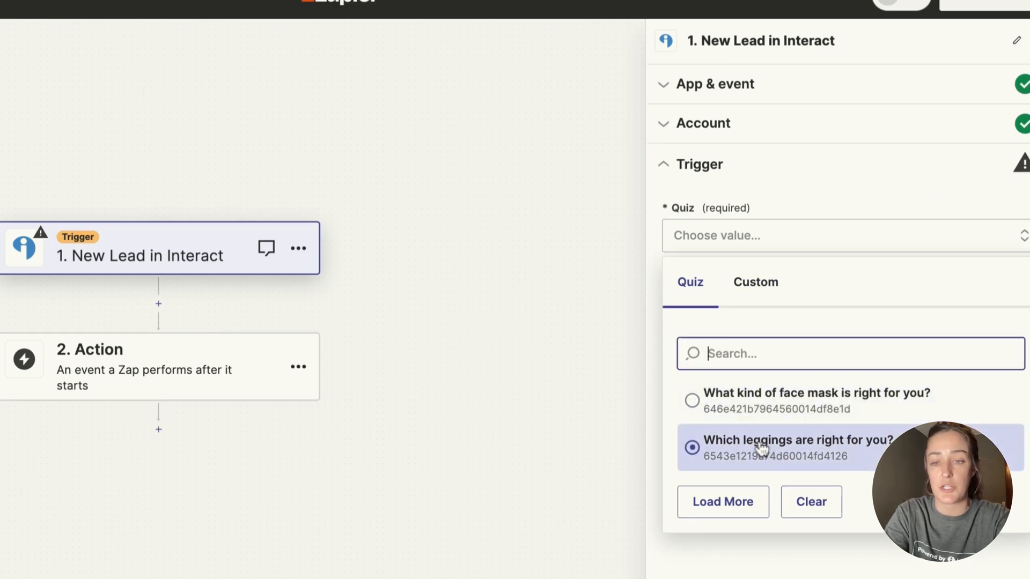
pyautogui.click(691, 447)
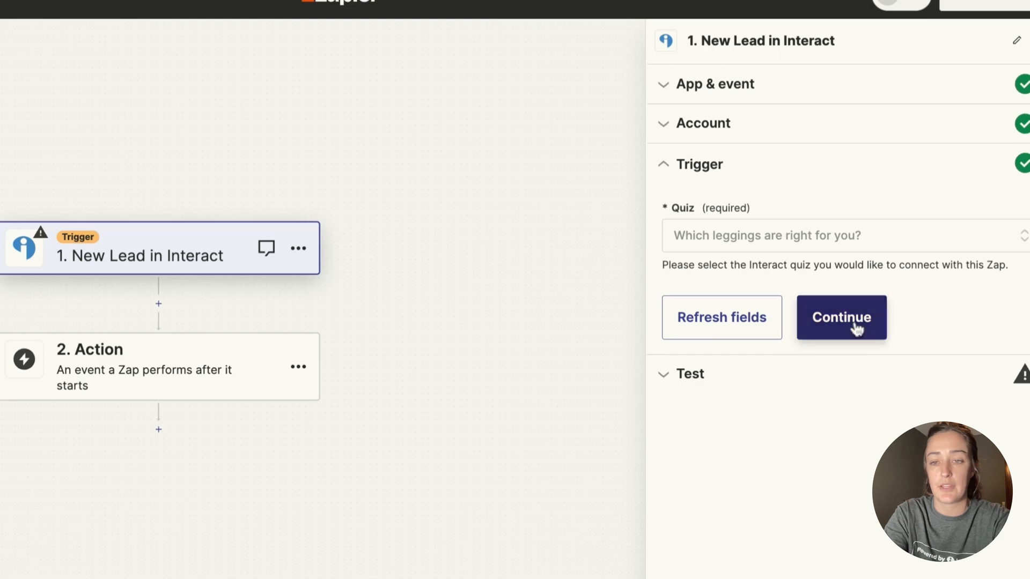
# Confirm the quiz selection and run Test trigger to load sample Interact leads
pyautogui.click(841, 317)
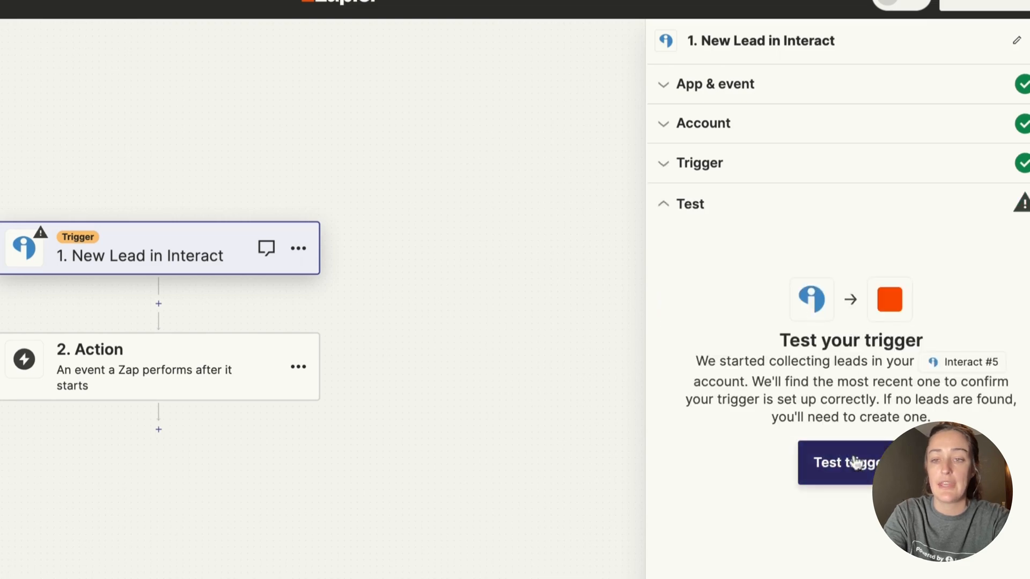
pyautogui.click(843, 462)
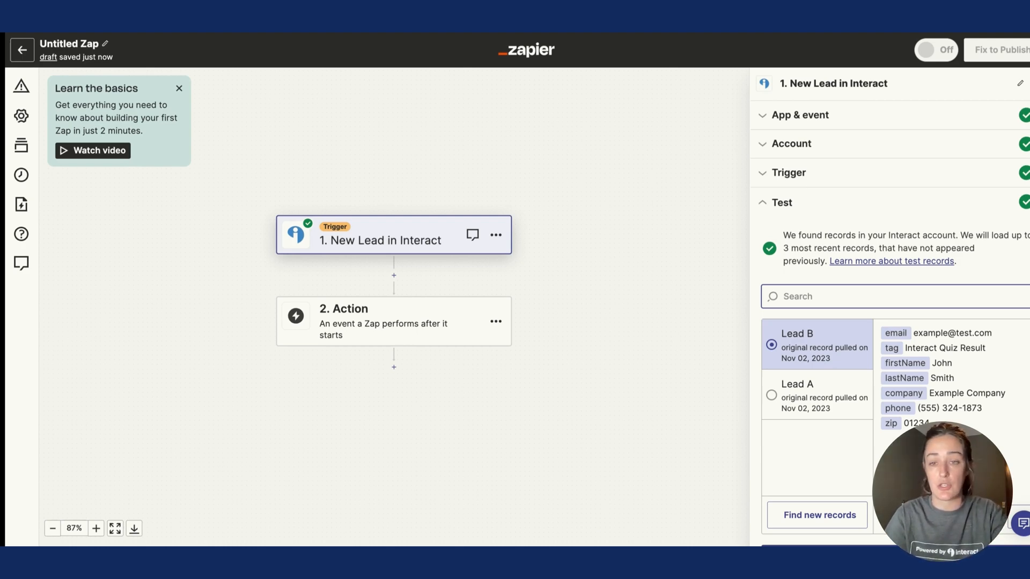
pyautogui.moveTo(874, 286)
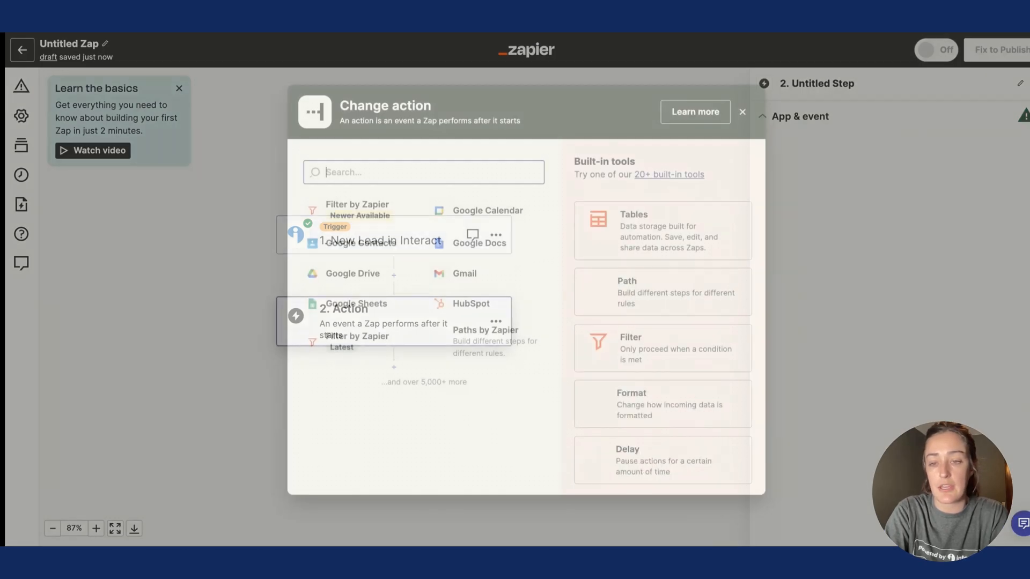
# Choose systeme.io as the action app with the Create or Update a Contact with tags event
pyautogui.click(424, 172)
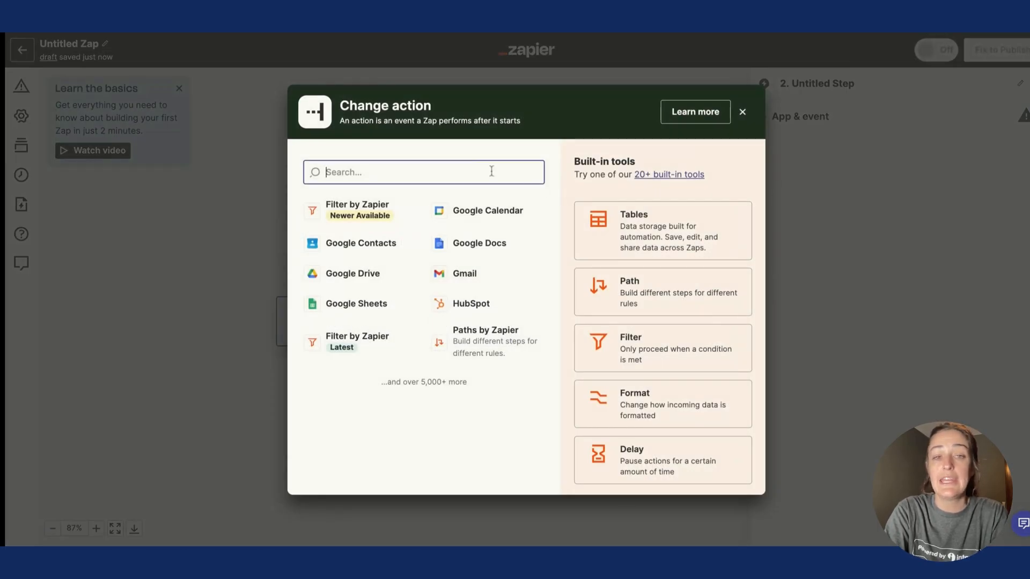
pyautogui.write('system.io')
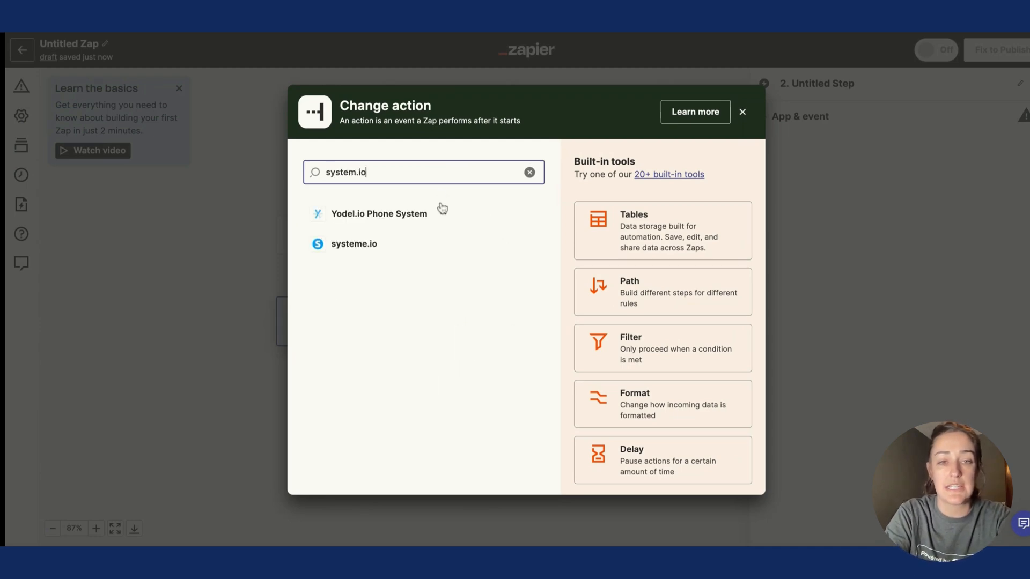
pyautogui.click(353, 244)
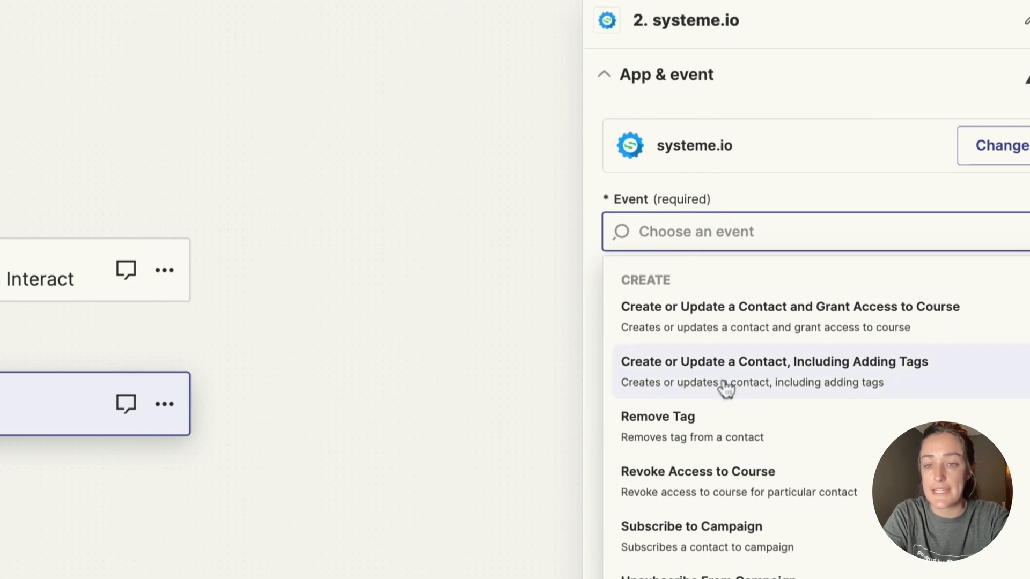
pyautogui.click(773, 361)
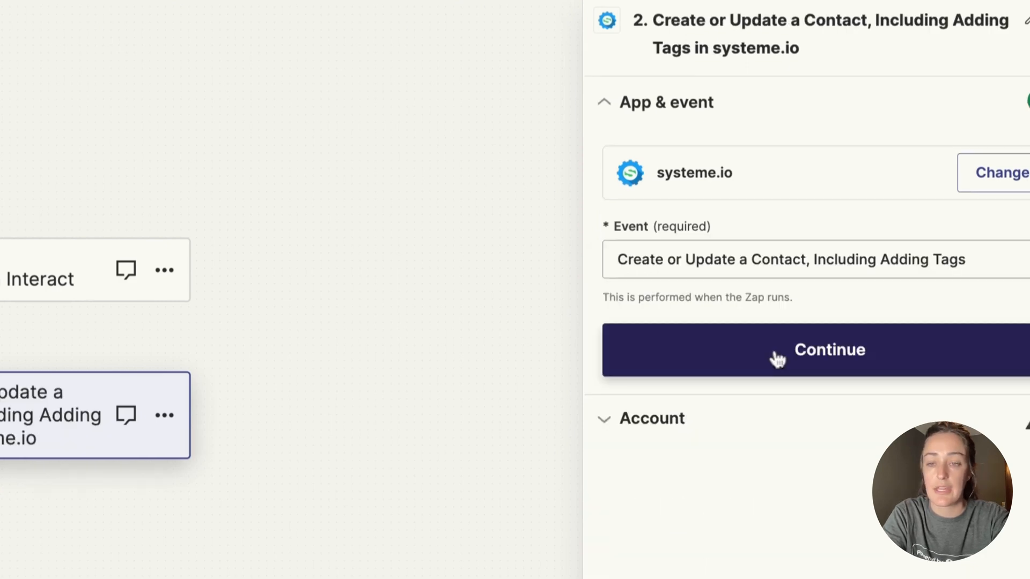
# Sign in and authorize the systeme.io account, then continue to the action settings
pyautogui.click(829, 351)
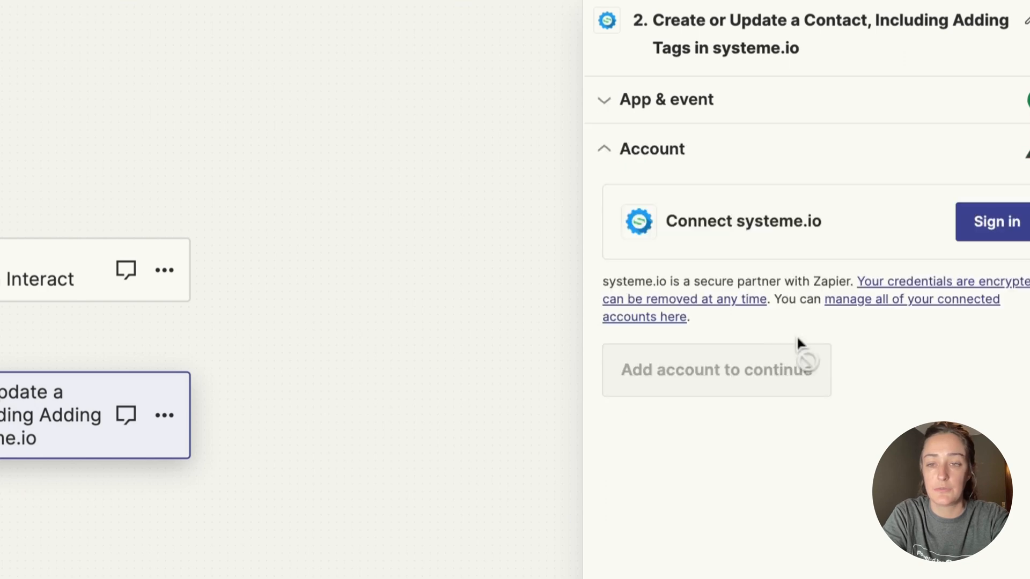
pyautogui.click(995, 222)
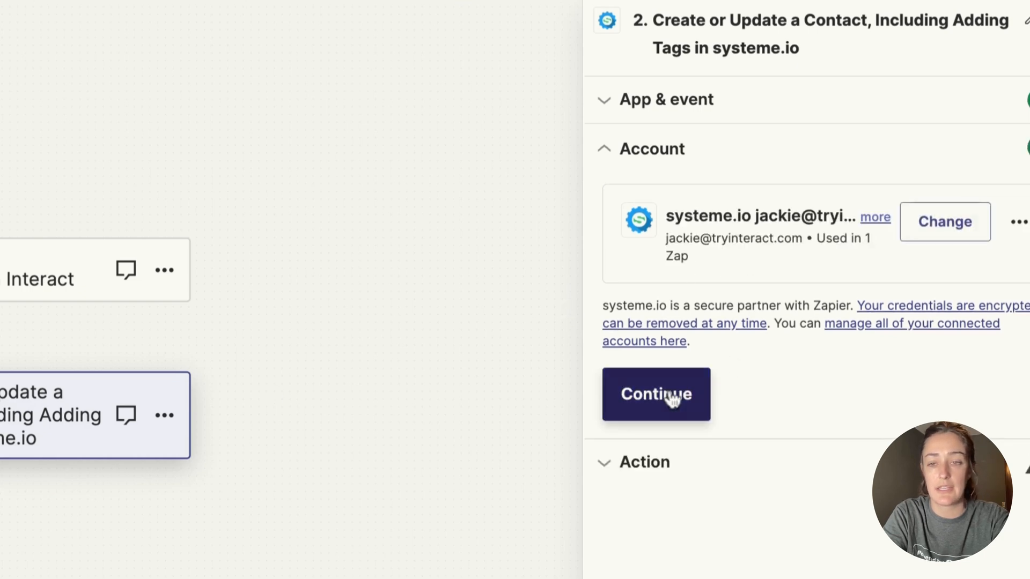
pyautogui.click(655, 395)
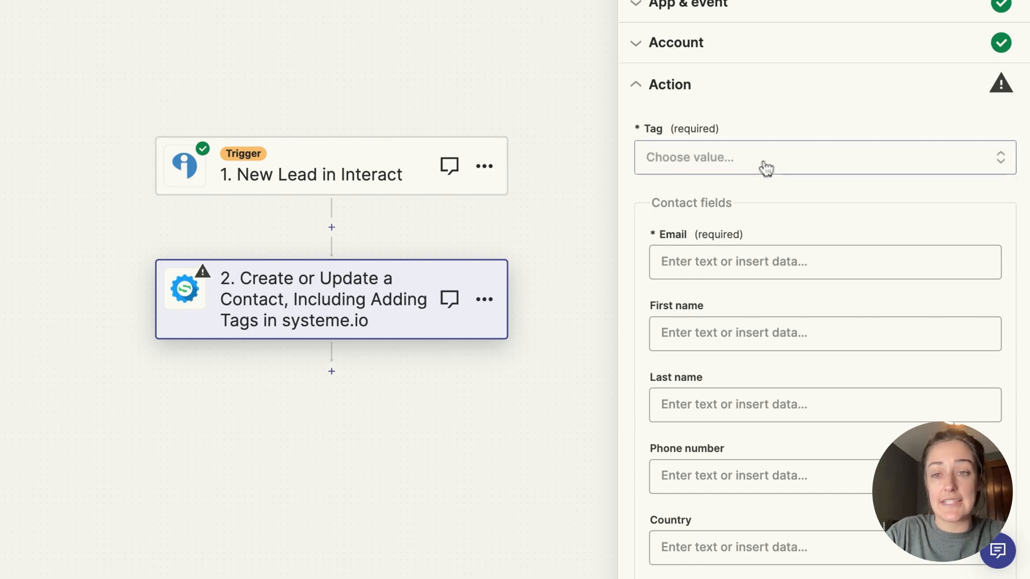
# Set the action's Tag field to Woods Wanderer
pyautogui.click(823, 157)
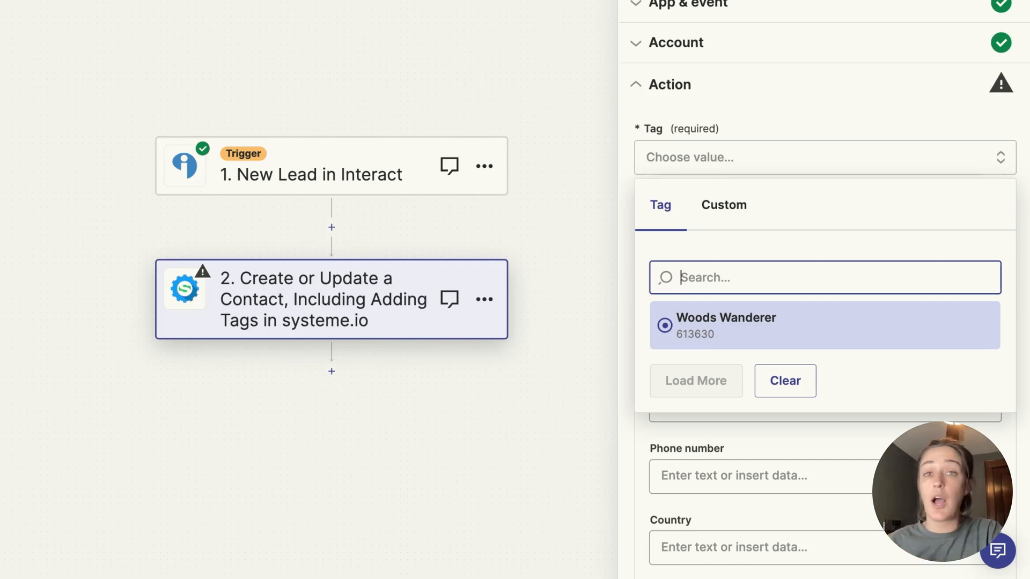
pyautogui.click(726, 325)
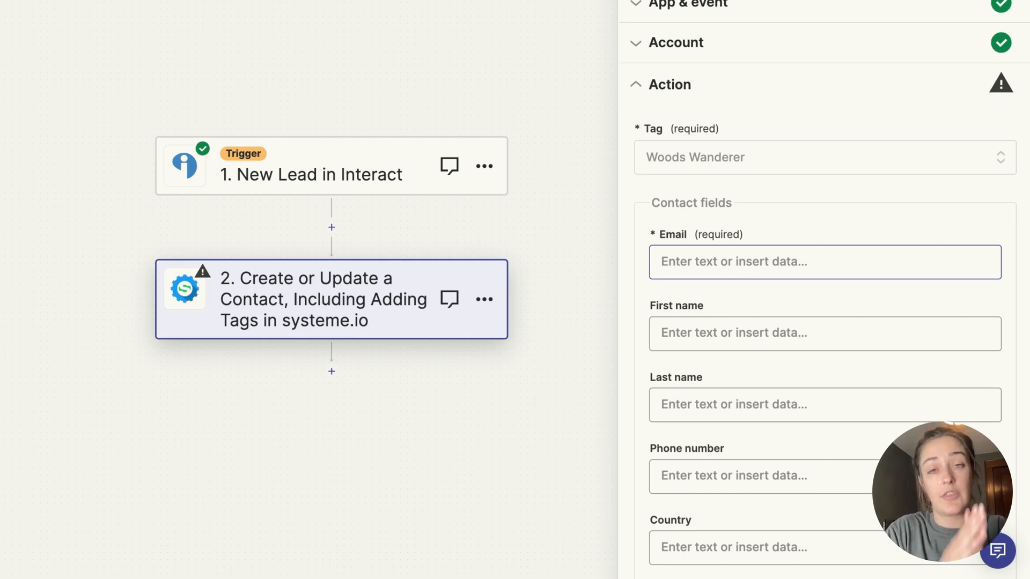
pyautogui.moveTo(726, 261)
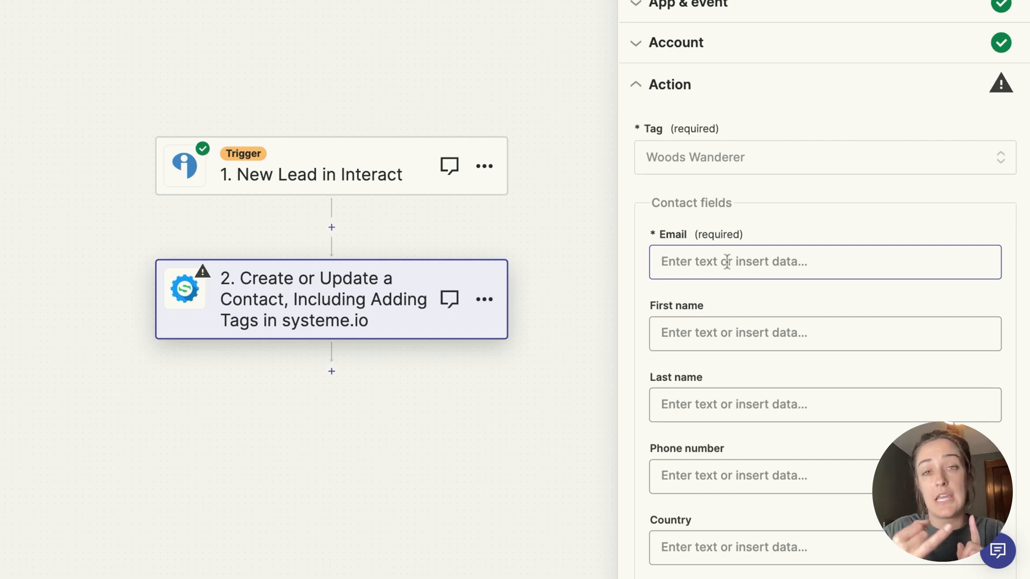
# Map Email to the lead's 1. Email and First name to 1. First Name
pyautogui.click(824, 262)
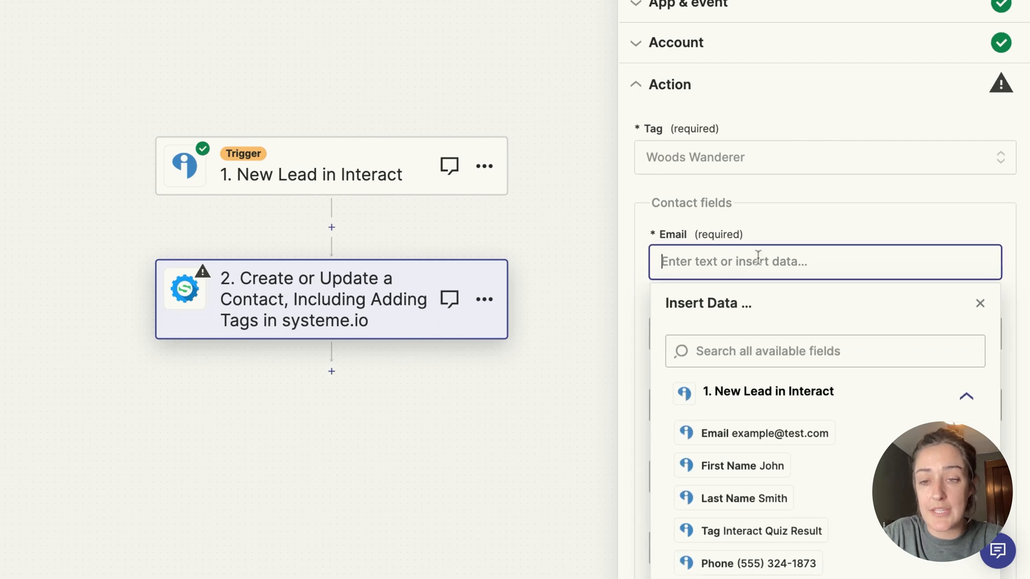
pyautogui.scroll(-3)
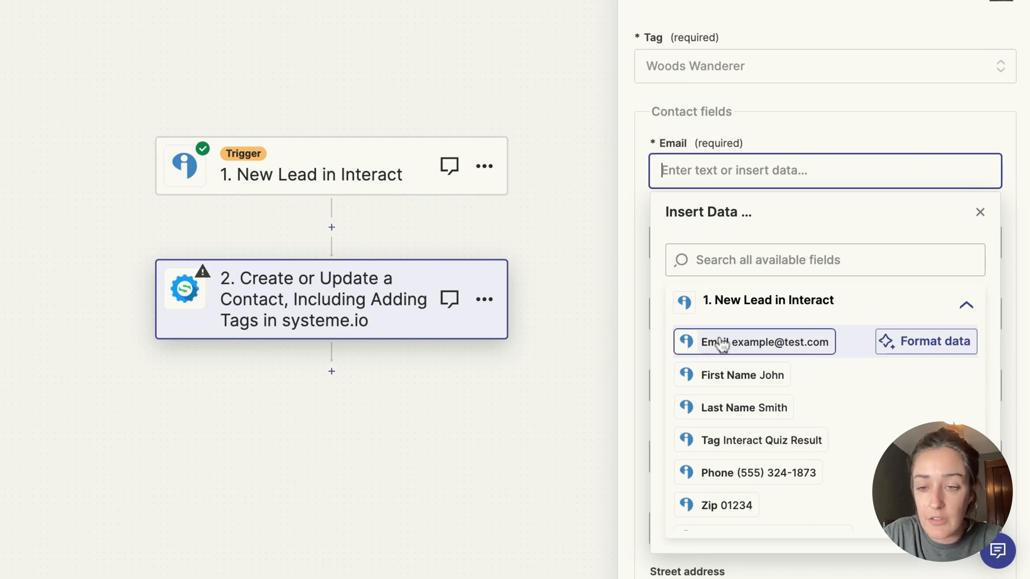
pyautogui.moveTo(735, 350)
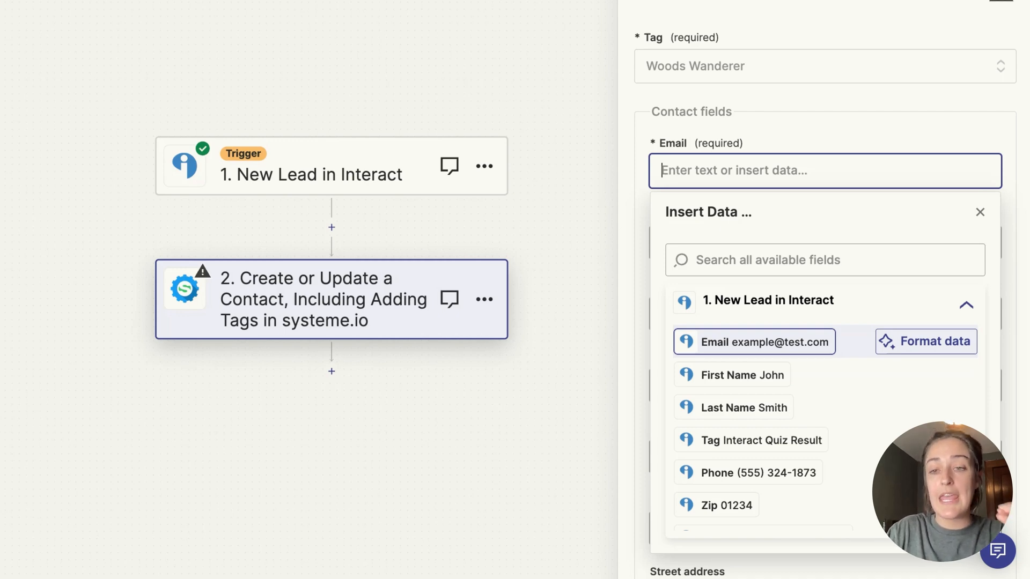
pyautogui.click(754, 341)
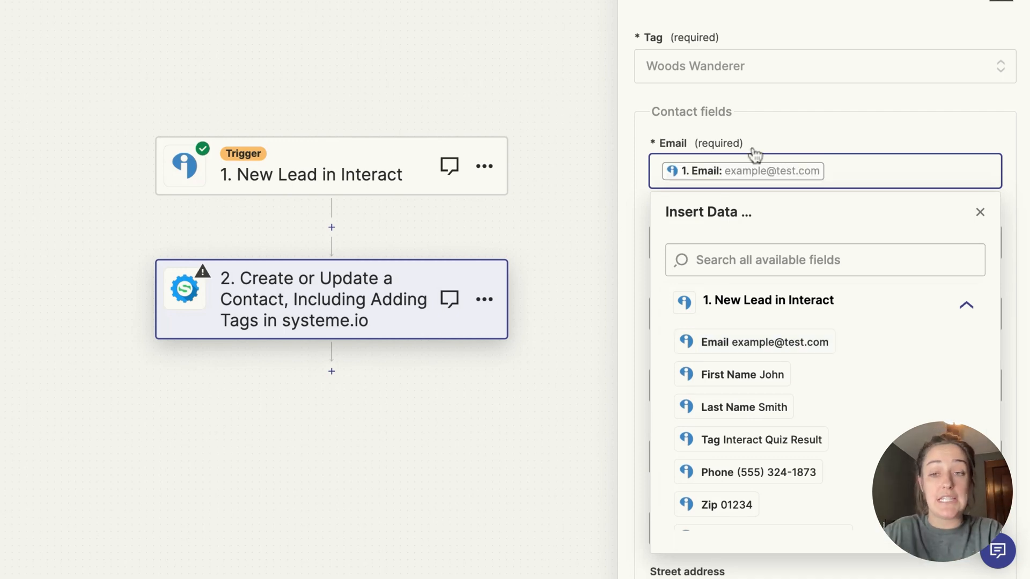
pyautogui.click(980, 211)
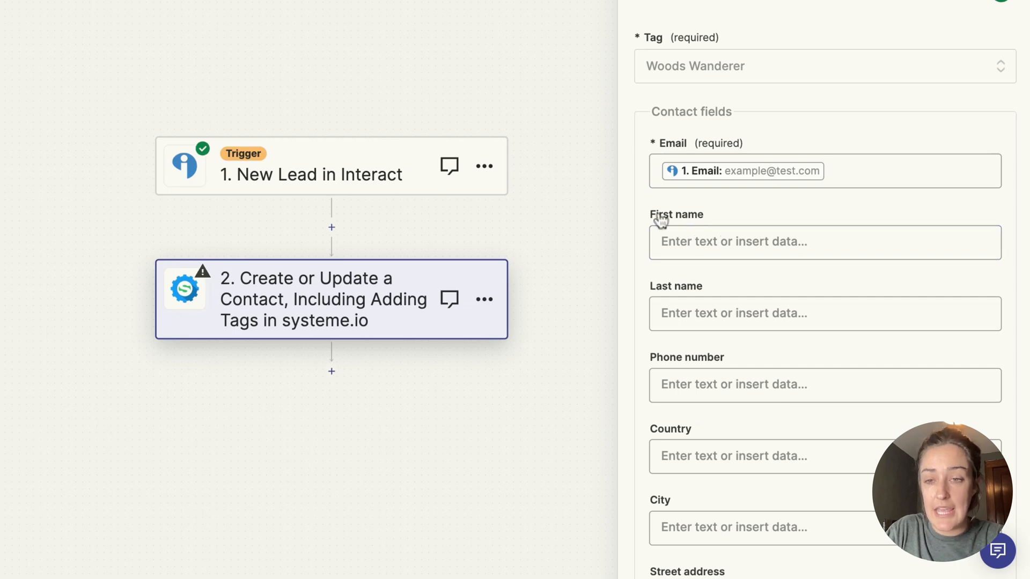
pyautogui.click(824, 242)
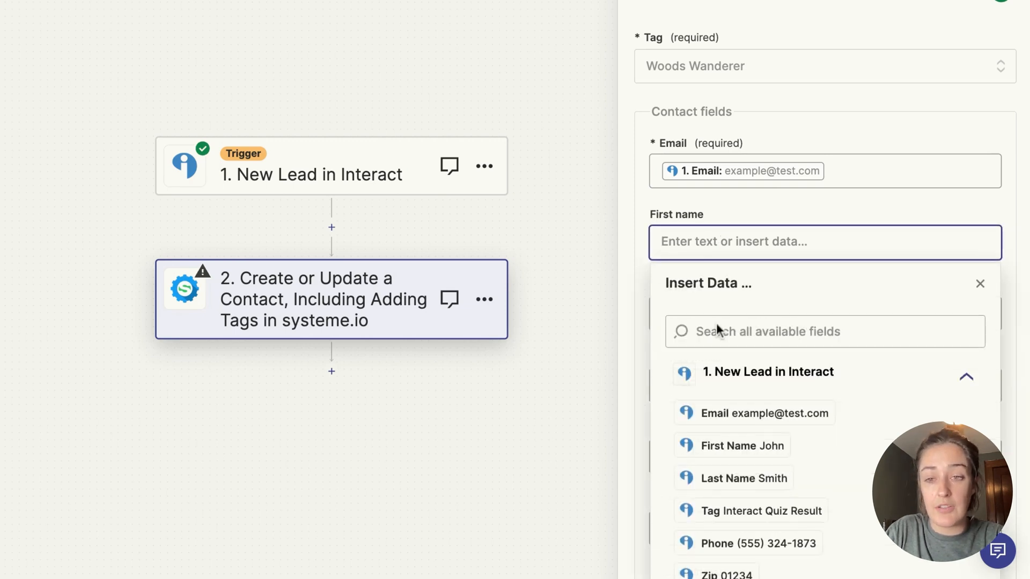
pyautogui.click(741, 445)
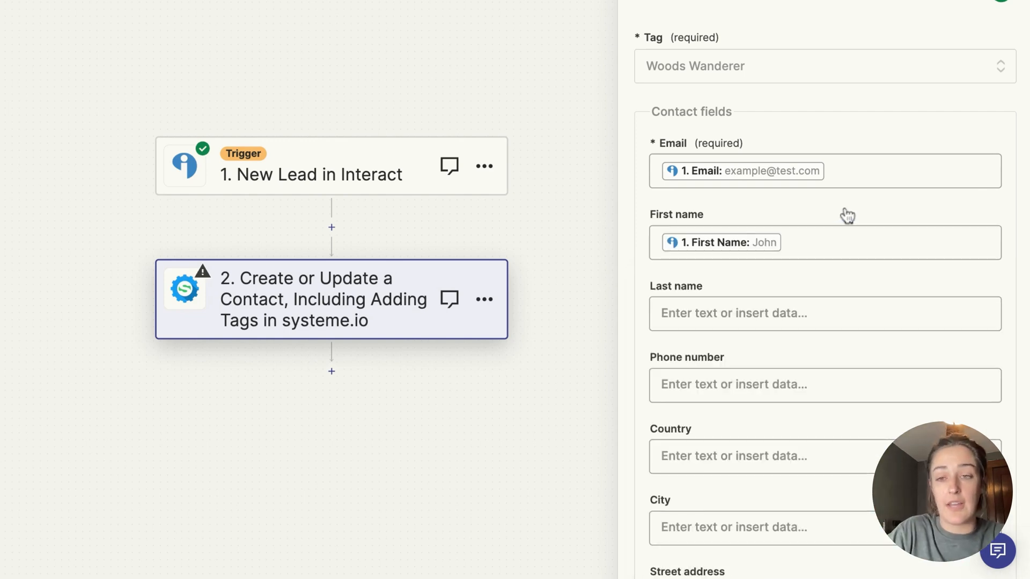
pyautogui.scroll(-3)
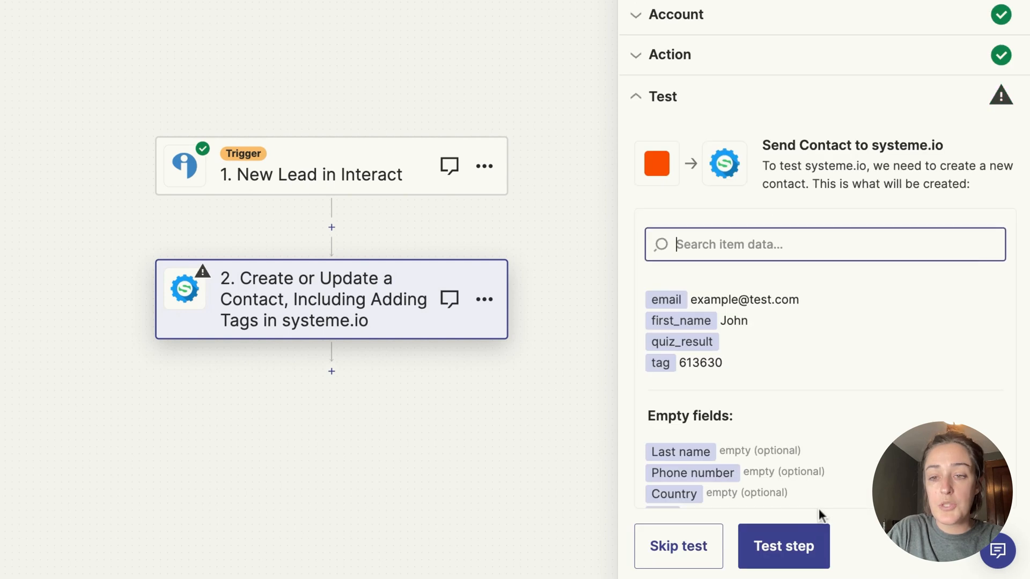
pyautogui.moveTo(885, 410)
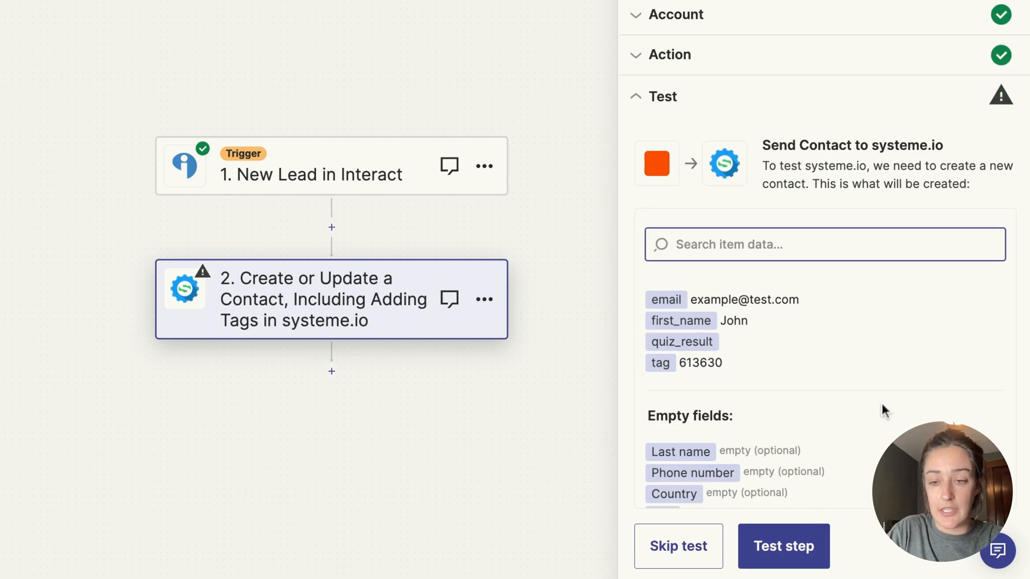
pyautogui.moveTo(846, 367)
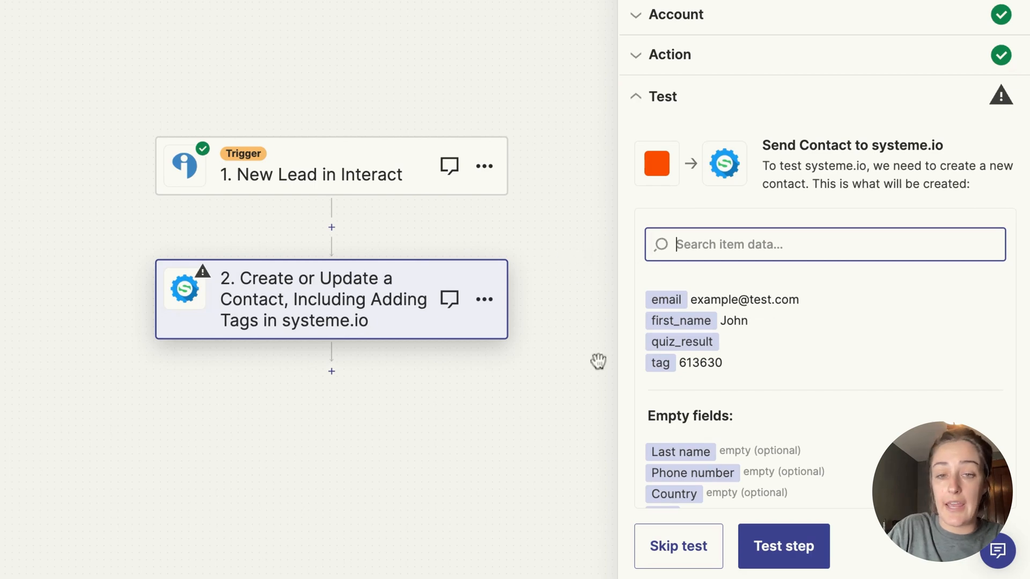
# Insert a Filter step between the Interact trigger and the systeme.io action
pyautogui.click(783, 546)
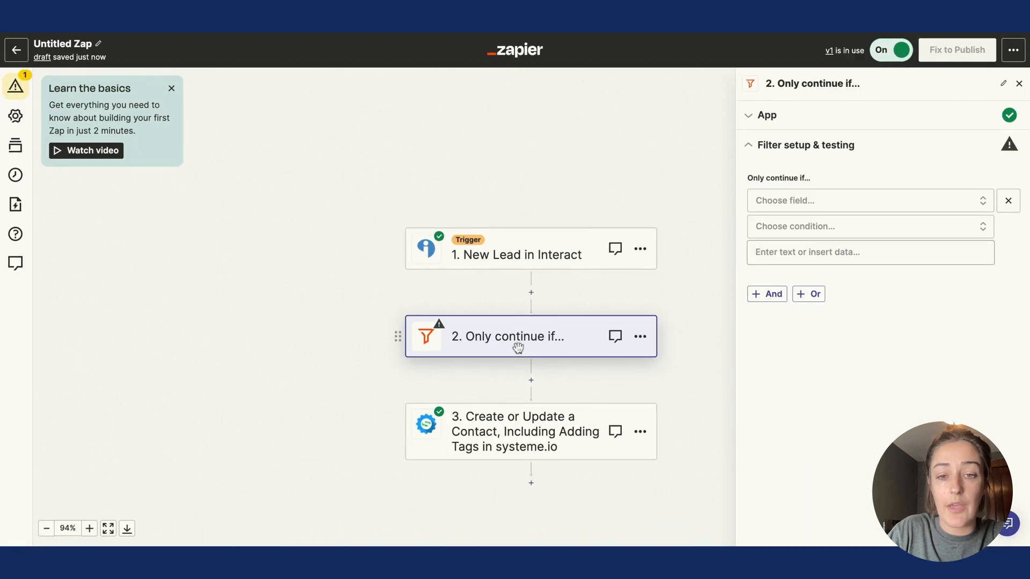
# Make the filter continue only when Tag (Text) Contains 'Woods Wanderer'
pyautogui.click(867, 200)
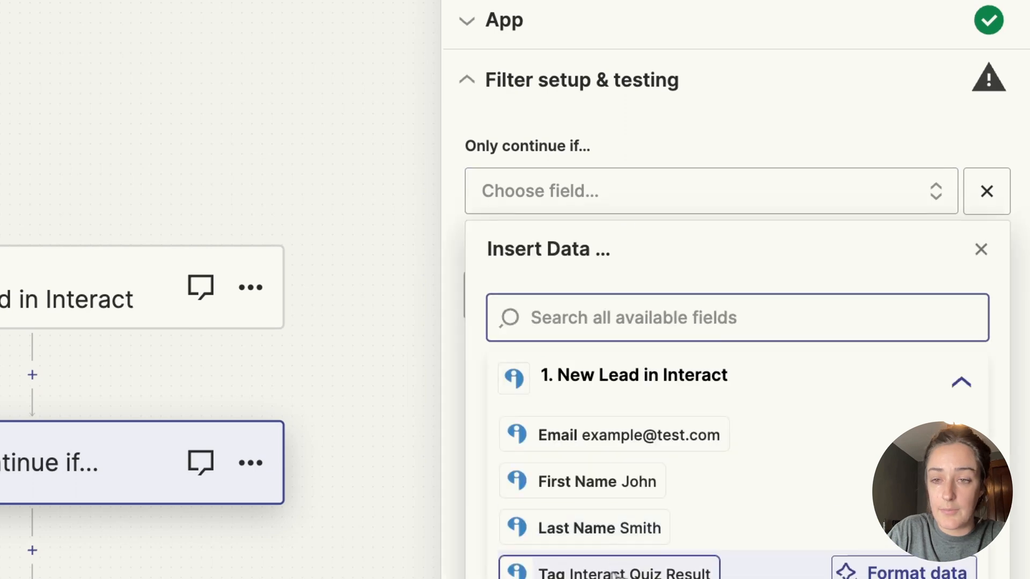
pyautogui.click(624, 570)
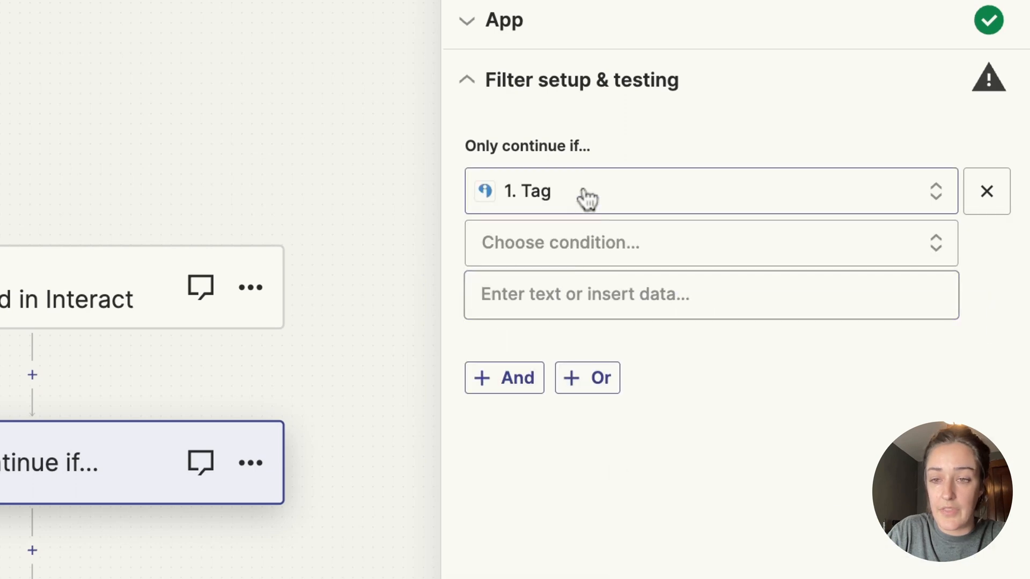
pyautogui.click(709, 242)
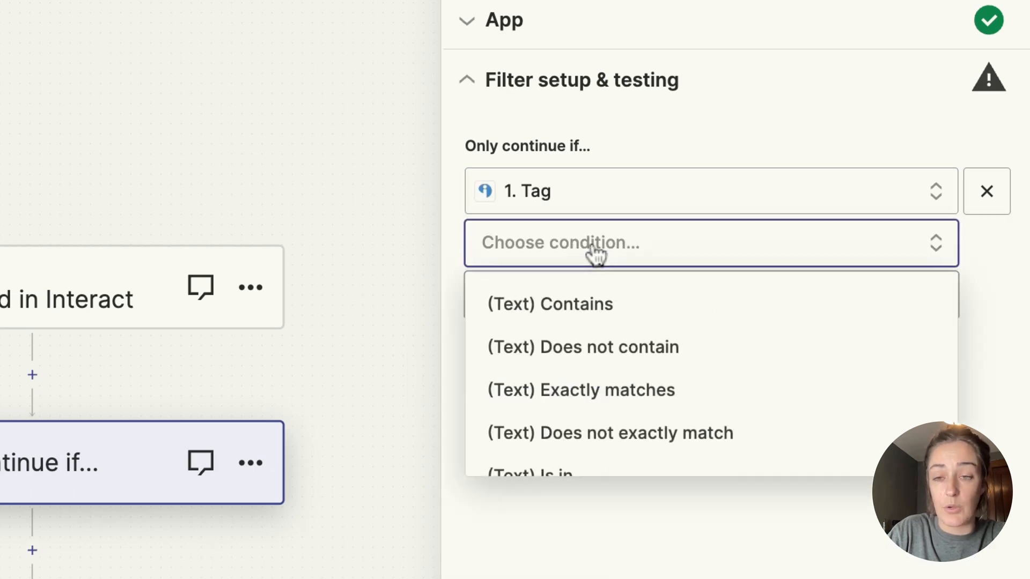
pyautogui.click(551, 303)
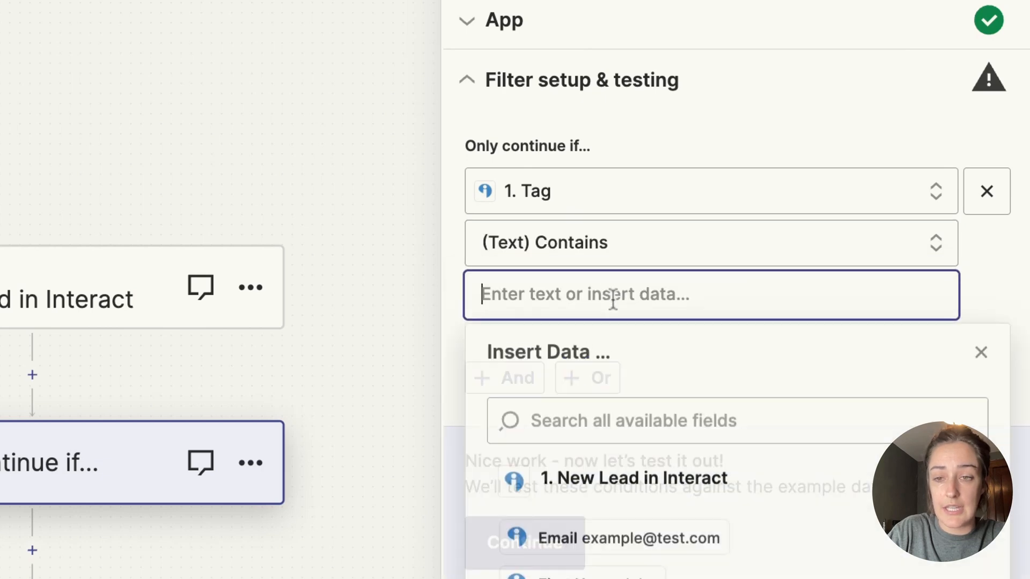
pyautogui.write('Woods Wanderer')
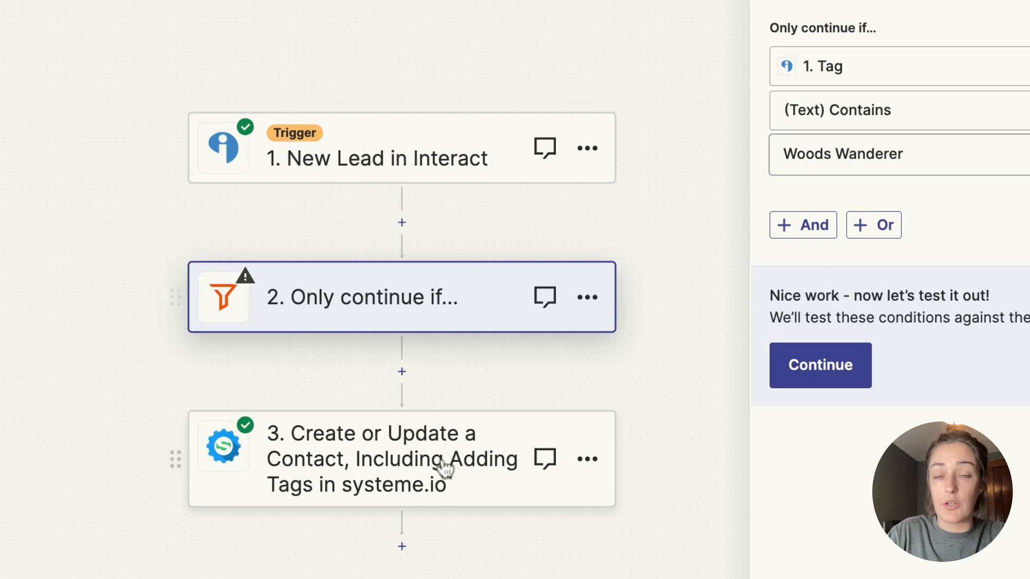
pyautogui.moveTo(322, 478)
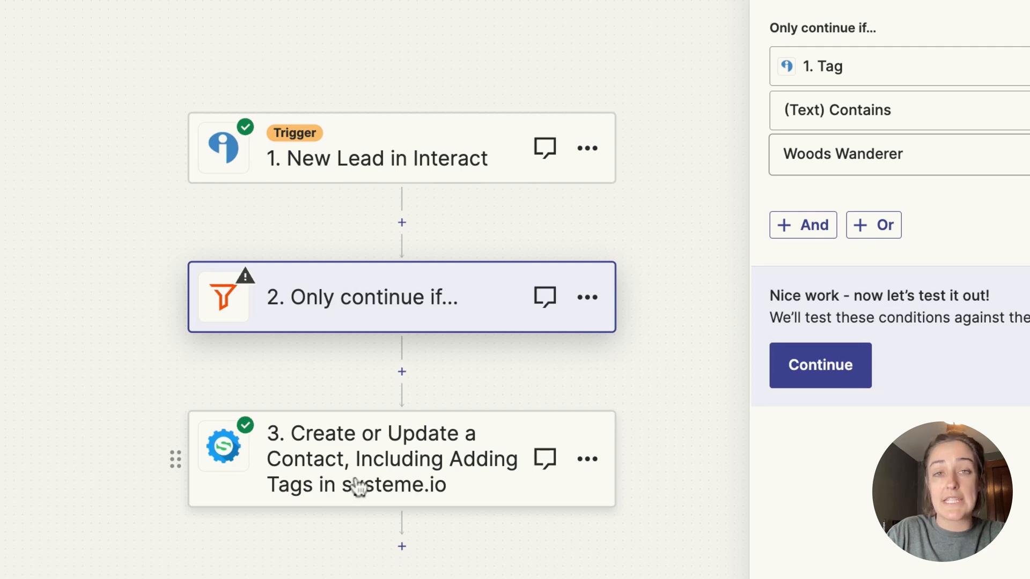
# Test the filter against the example lead and move on to the systeme.io contact step
pyautogui.click(820, 365)
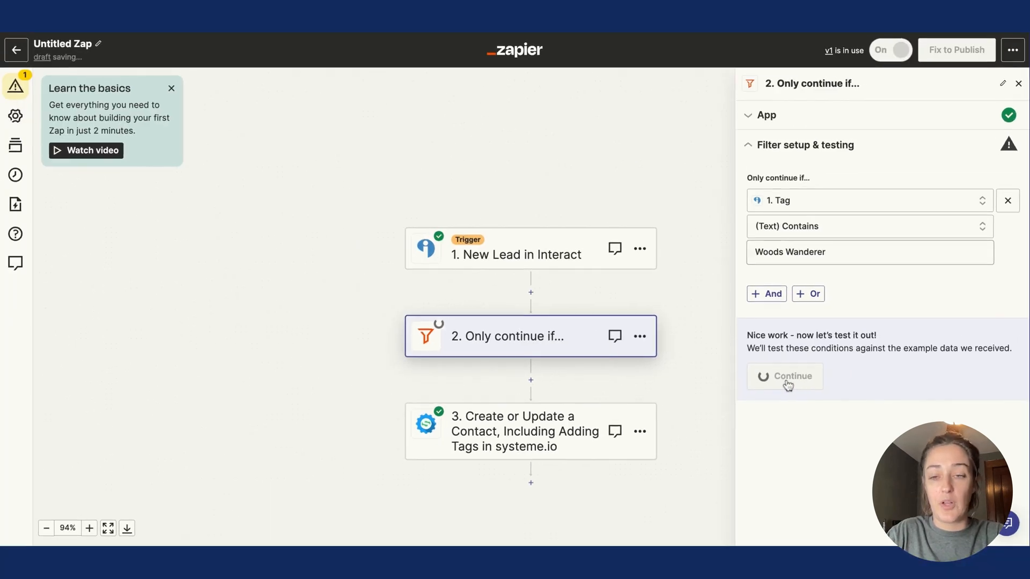
pyautogui.click(784, 377)
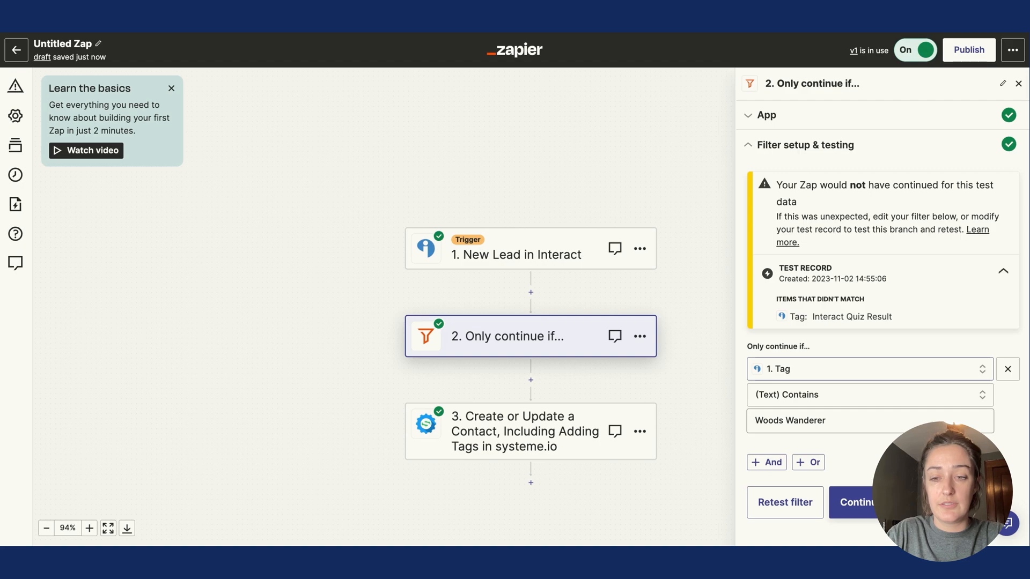
pyautogui.click(523, 431)
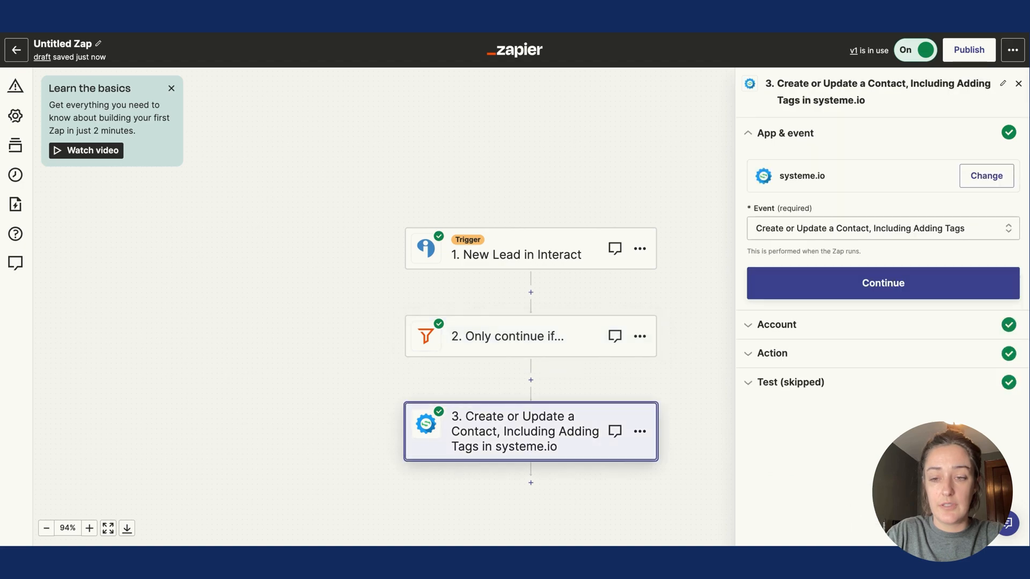
pyautogui.moveTo(983, 118)
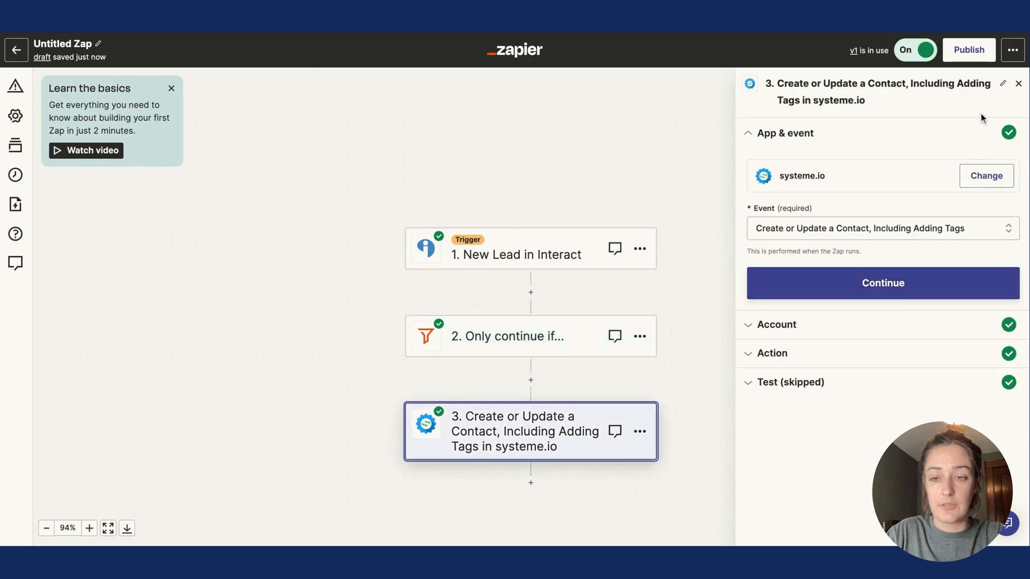
pyautogui.click(882, 284)
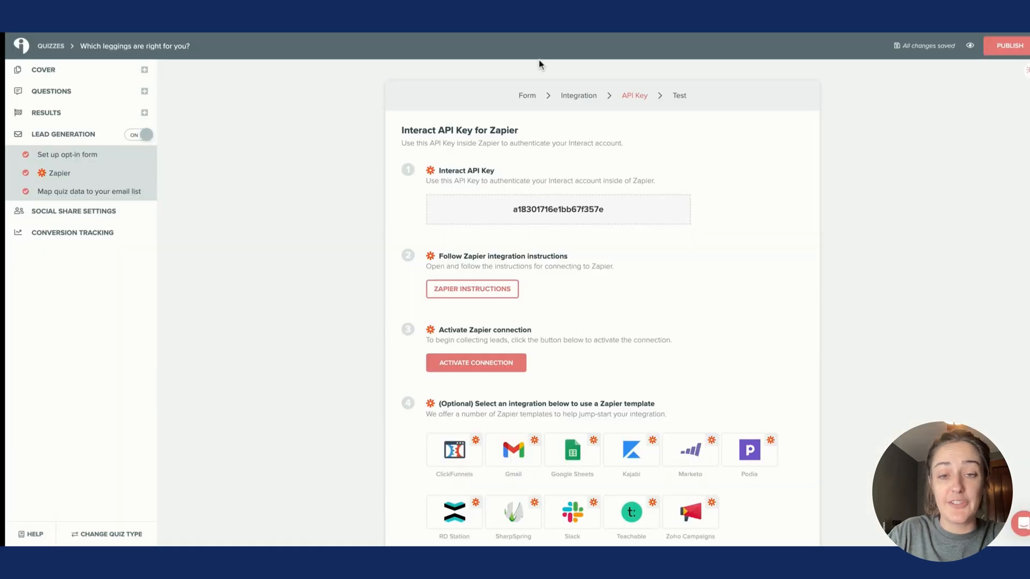
# Activate the quiz's Zapier connection and publish the leggings quiz
pyautogui.click(476, 363)
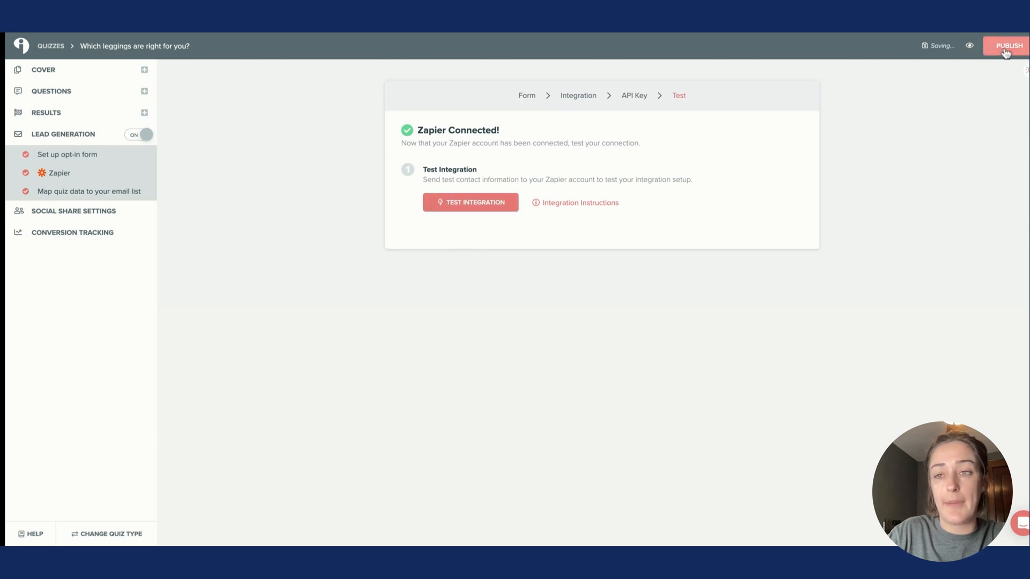
pyautogui.click(1009, 45)
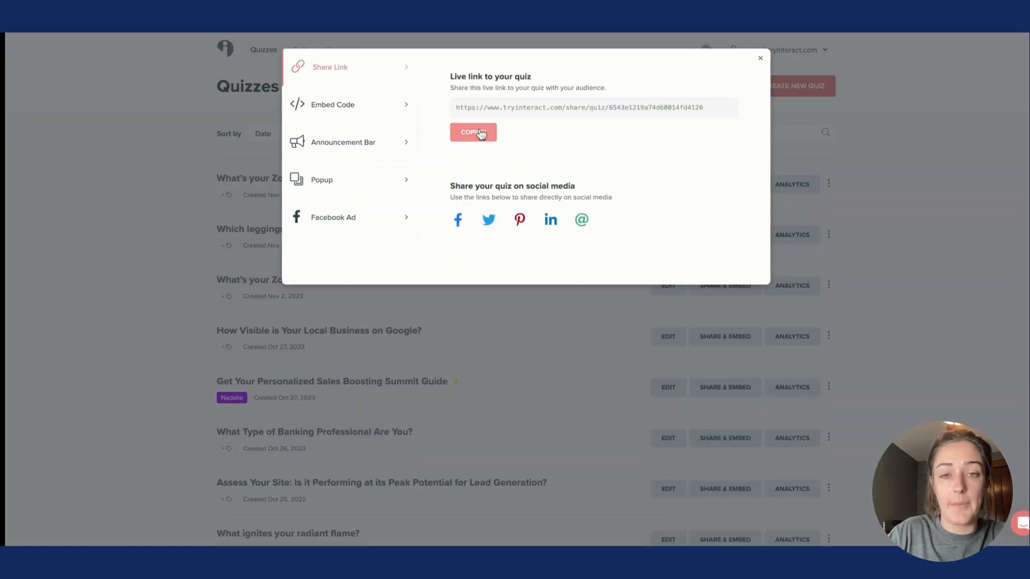
# Copy the published quiz's live share link
pyautogui.click(473, 132)
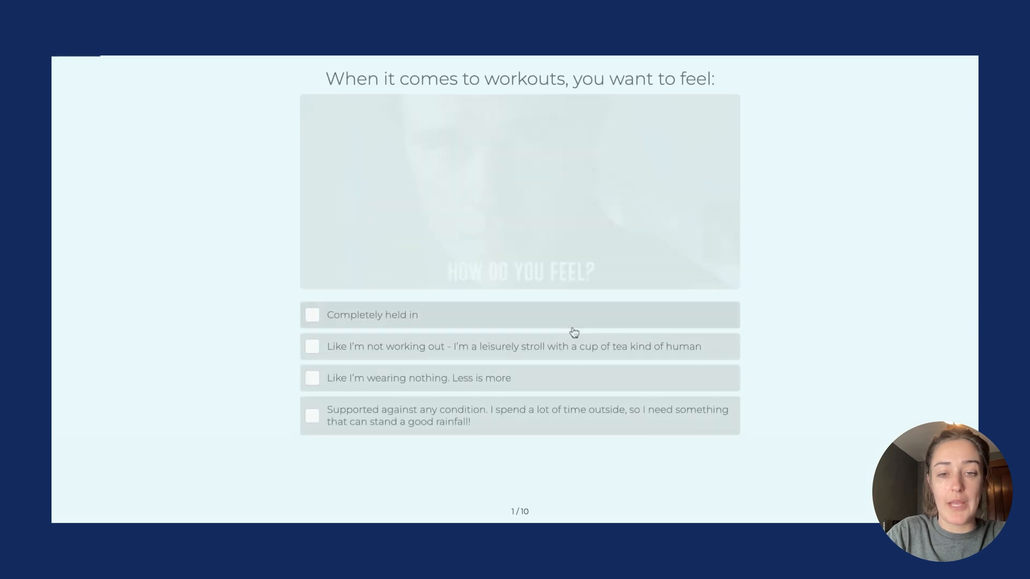